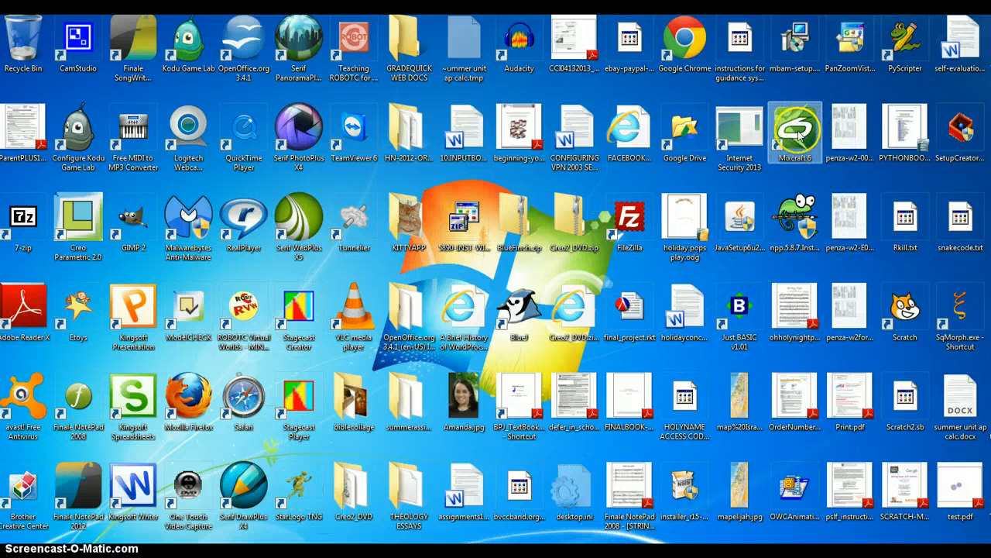
pyautogui.moveTo(794, 136)
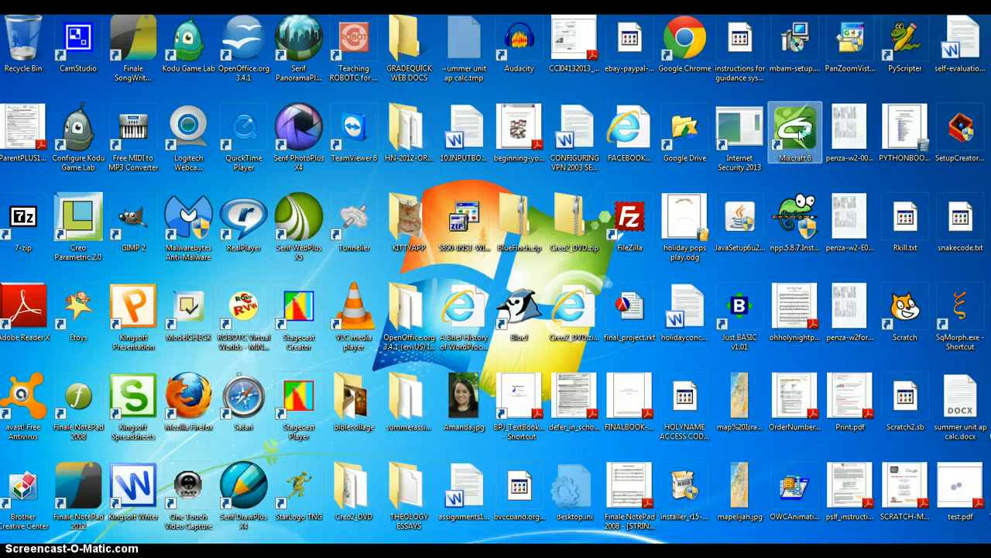
# Launch Mixcraft 6 from its desktop icon into a new project.
pyautogui.doubleClick(793, 132)
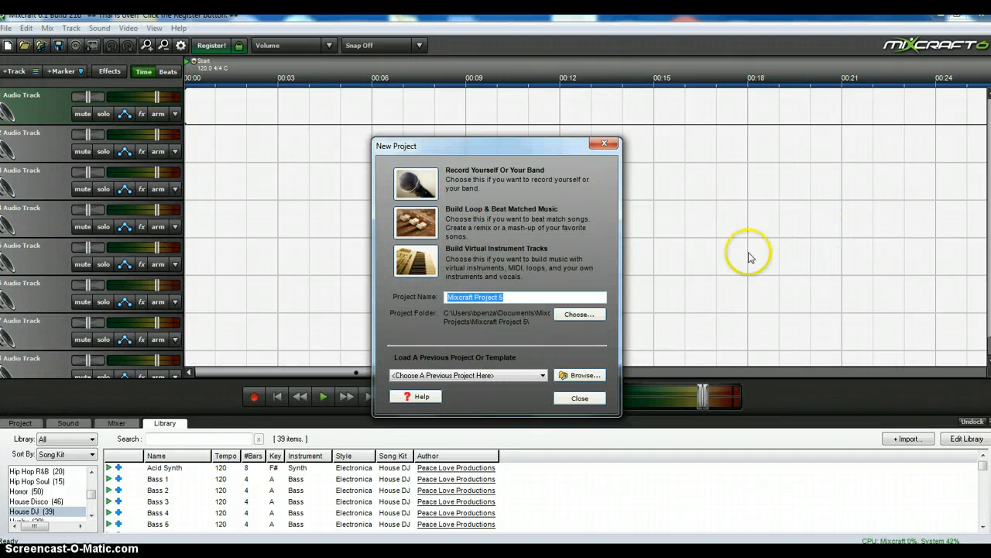
pyautogui.moveTo(415, 223)
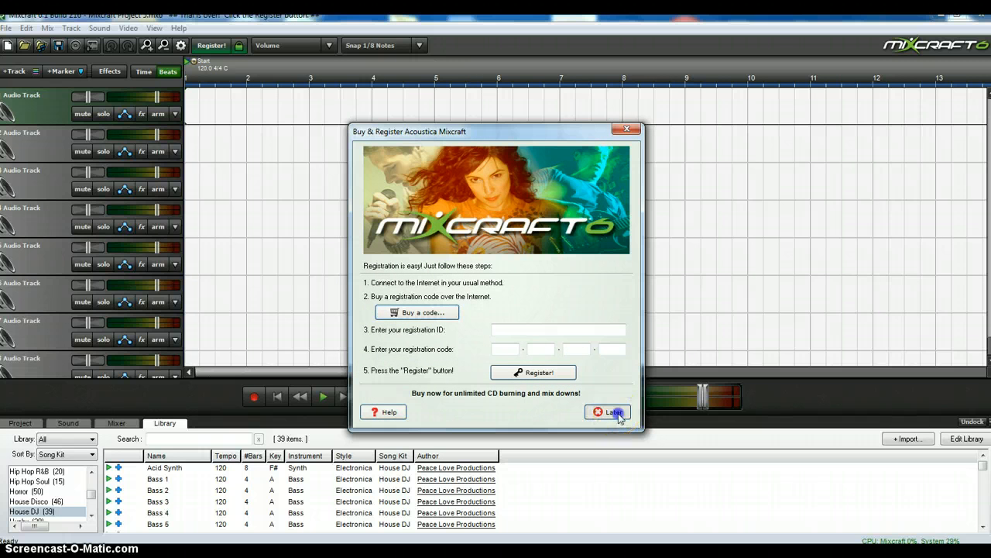
# Dismiss the Buy & Register prompt to reach the empty project.
pyautogui.click(608, 412)
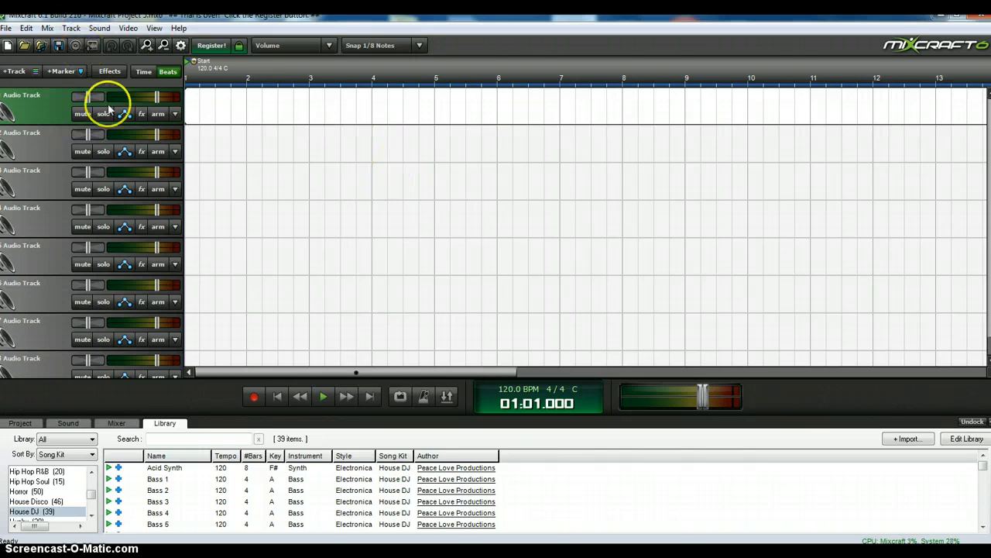
pyautogui.moveTo(660, 211)
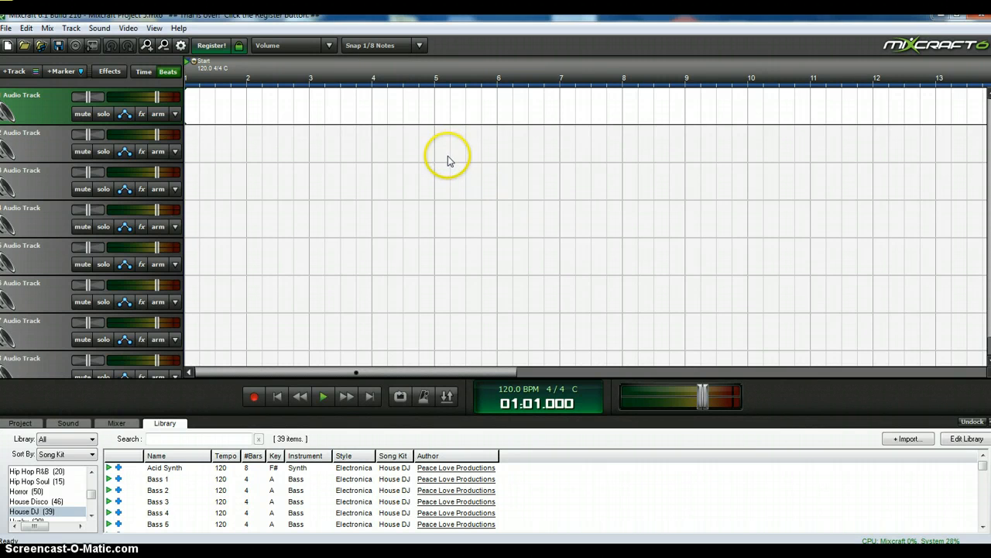
pyautogui.moveTo(459, 182)
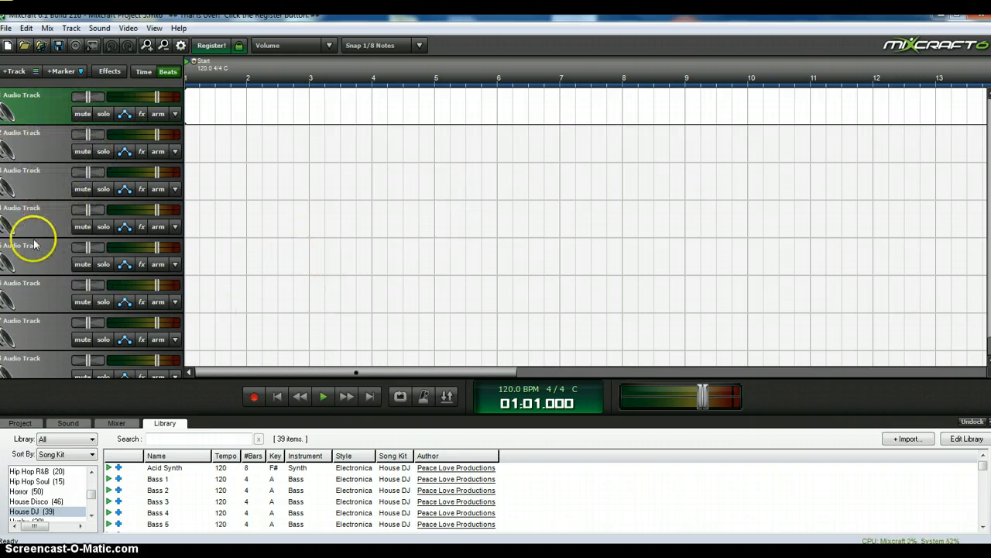
pyautogui.moveTo(364, 92)
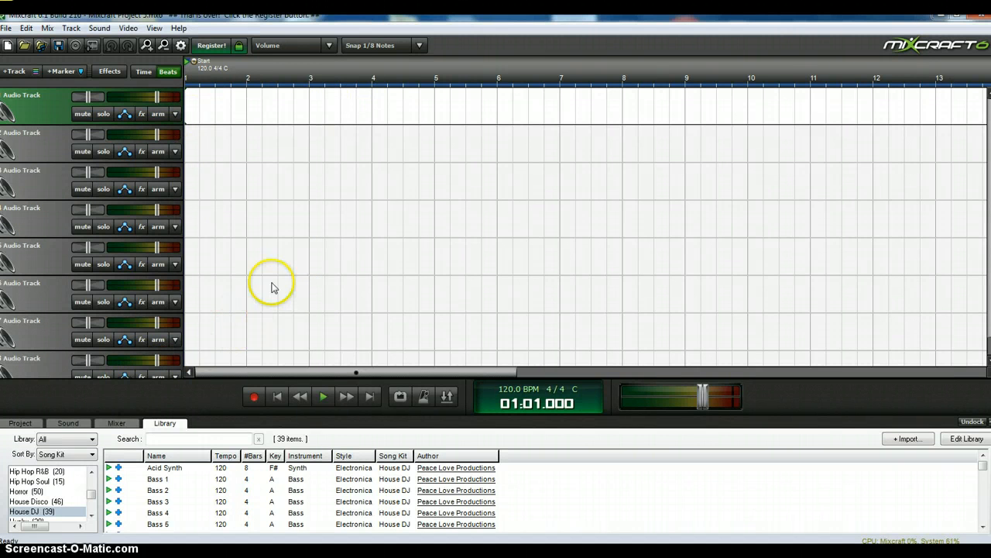
pyautogui.moveTo(276, 111)
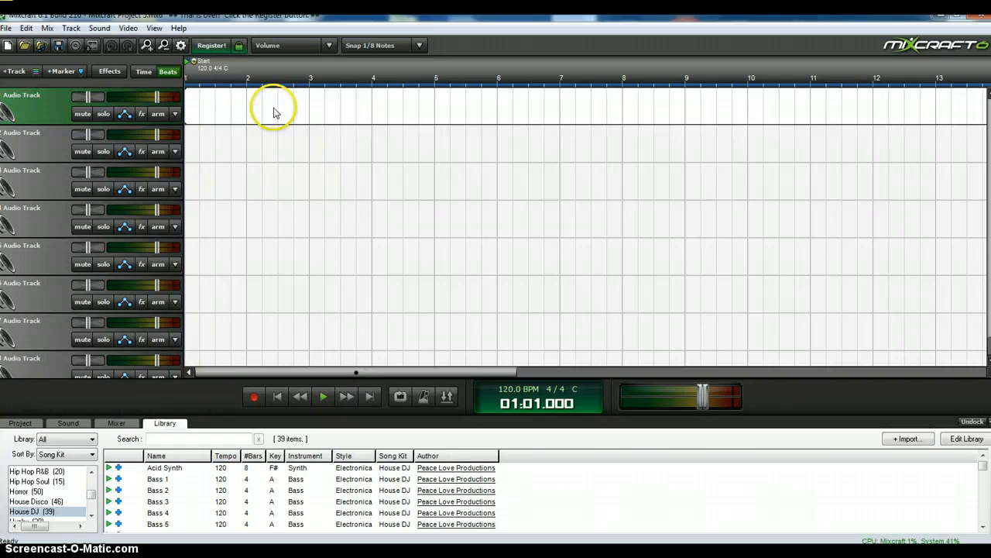
pyautogui.moveTo(217, 127)
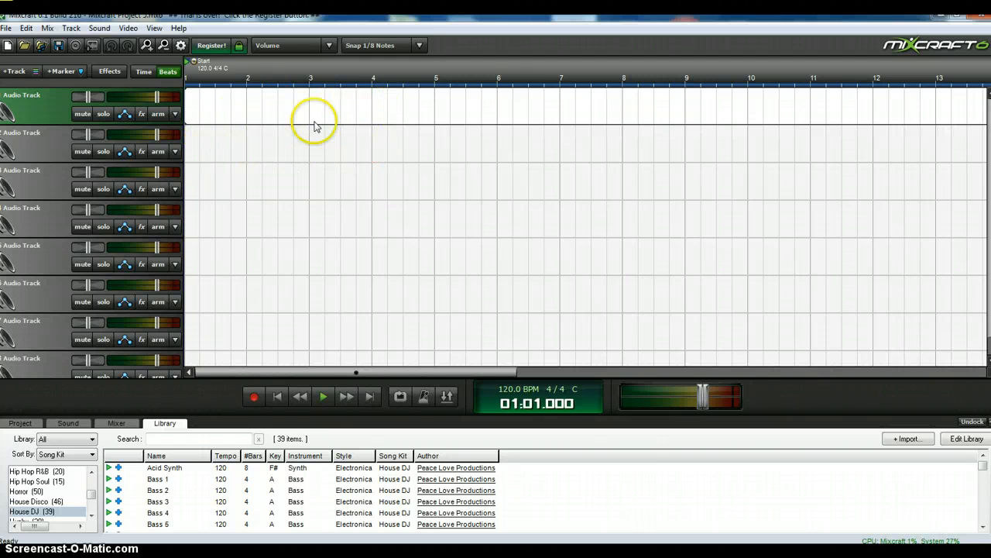
pyautogui.moveTo(269, 180)
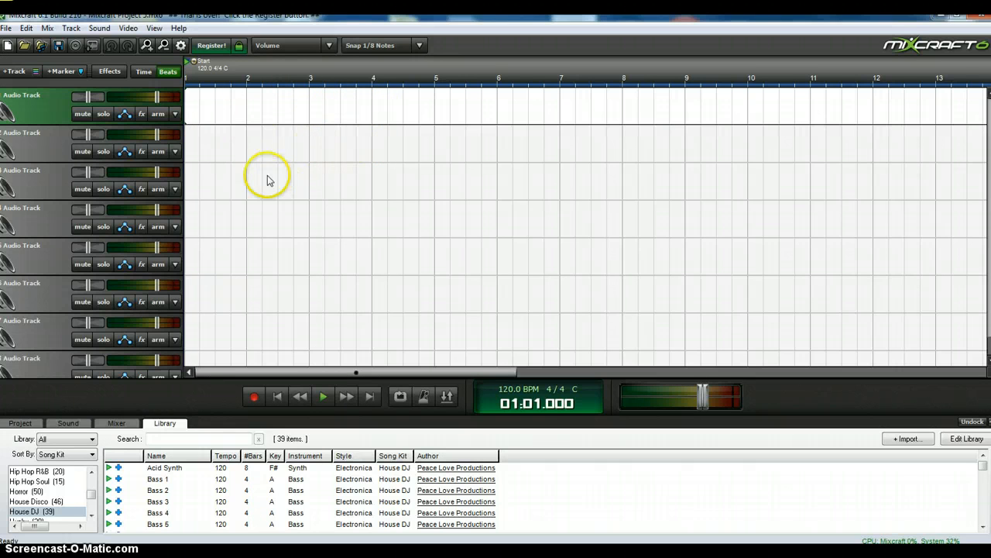
pyautogui.moveTo(404, 230)
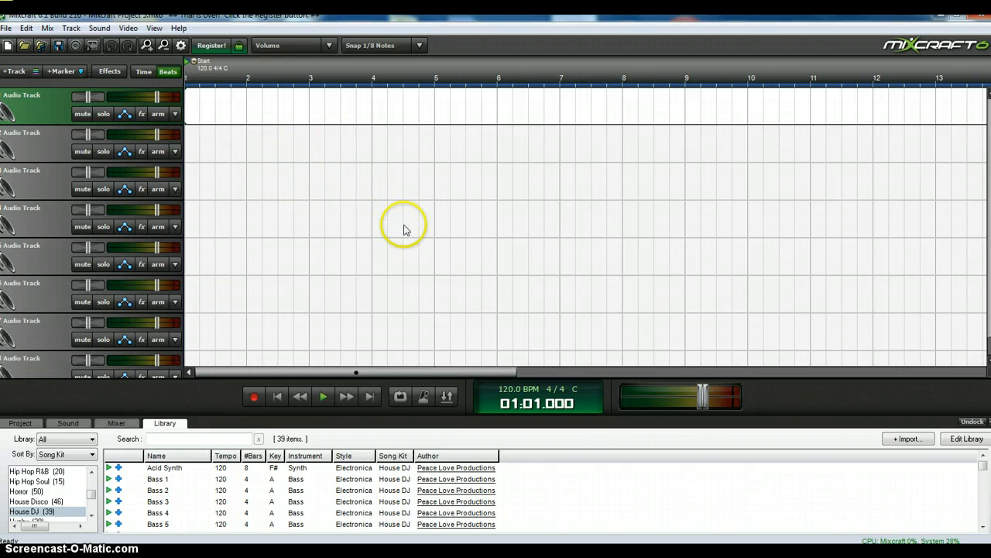
pyautogui.moveTo(302, 147)
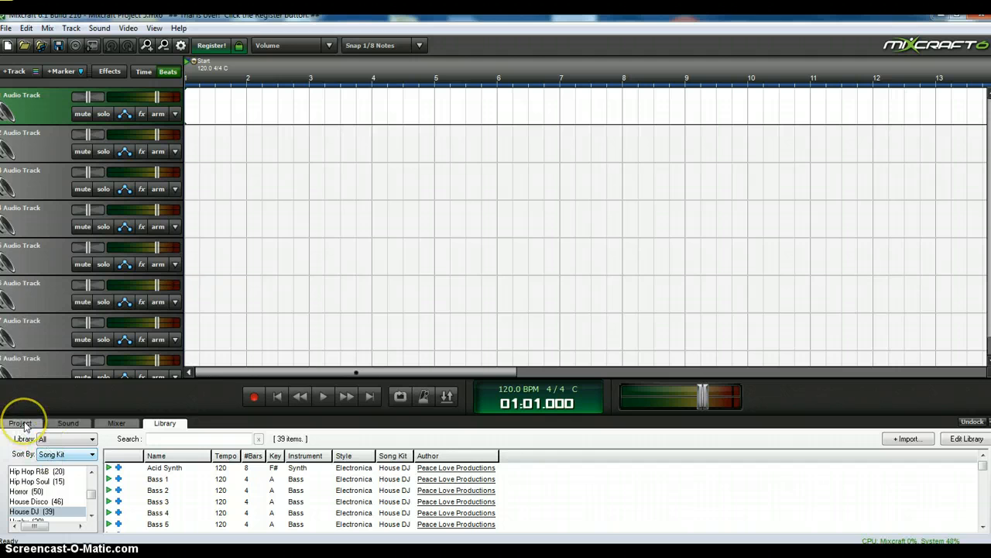
pyautogui.click(20, 423)
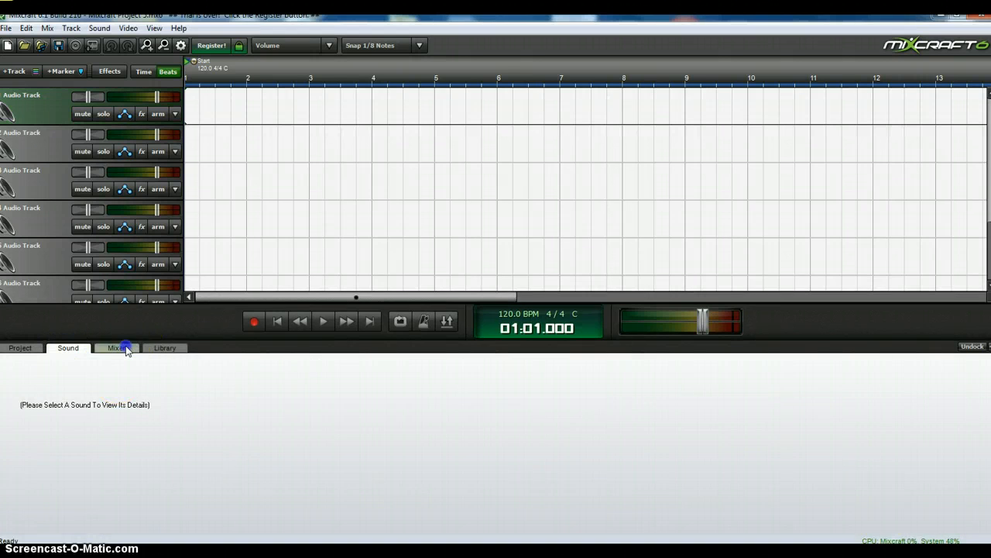
pyautogui.click(116, 347)
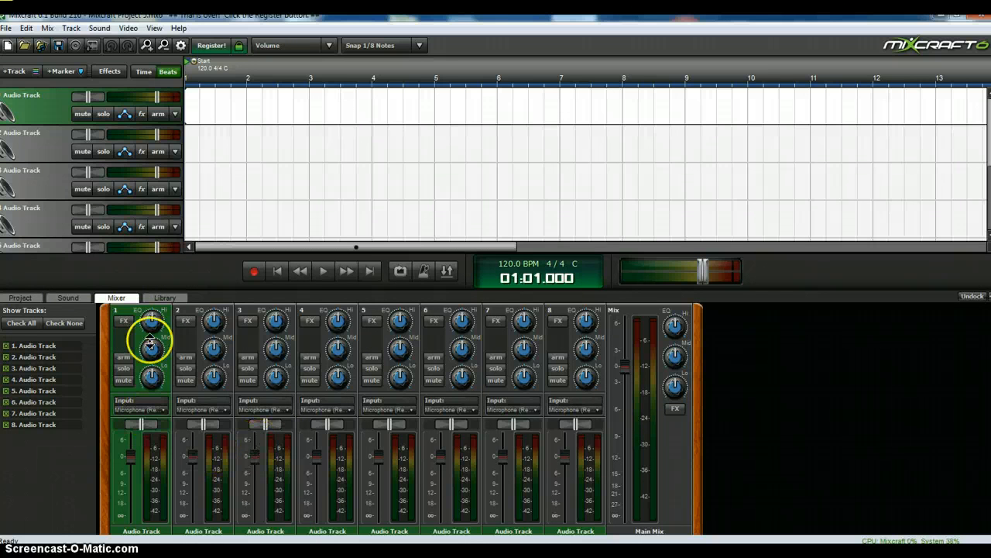
pyautogui.click(164, 297)
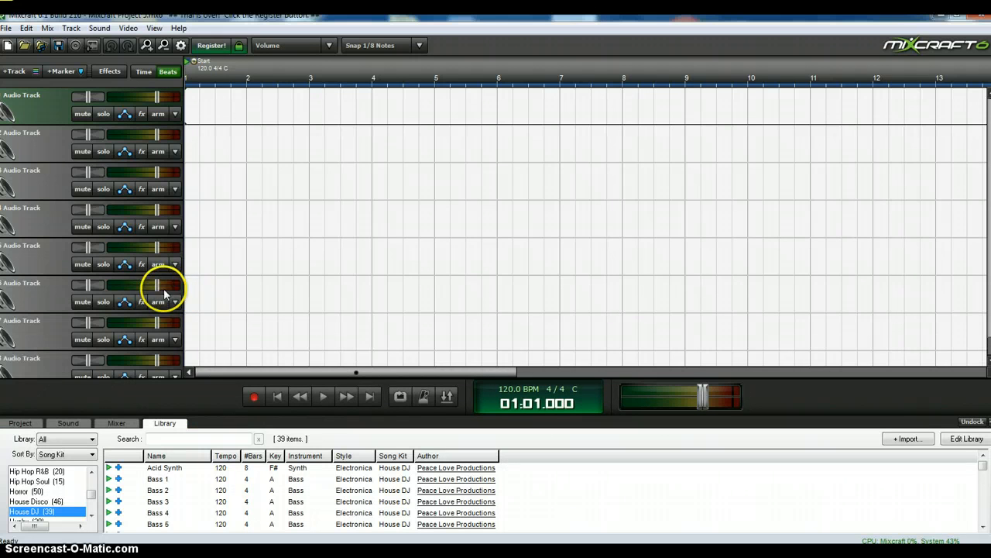
pyautogui.moveTo(214, 519)
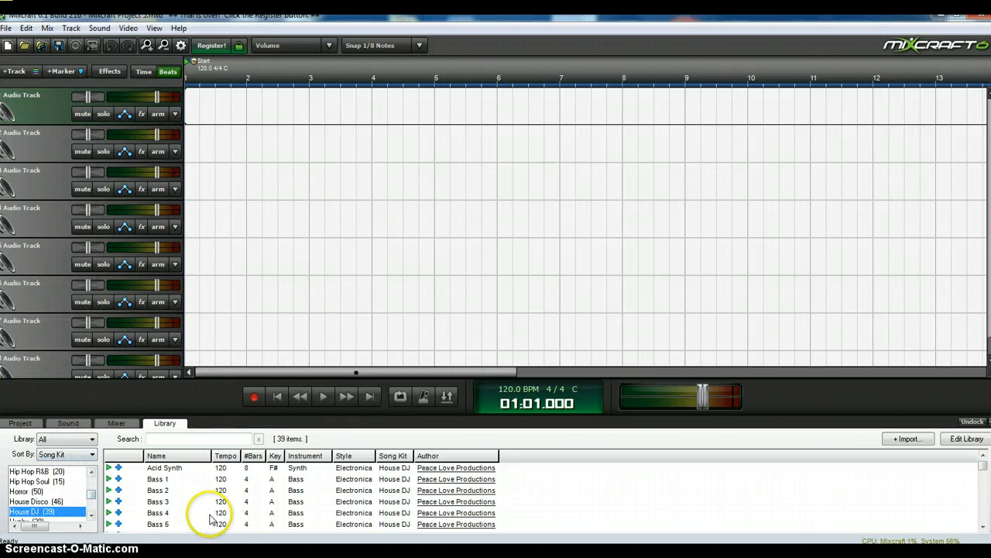
pyautogui.moveTo(262, 498)
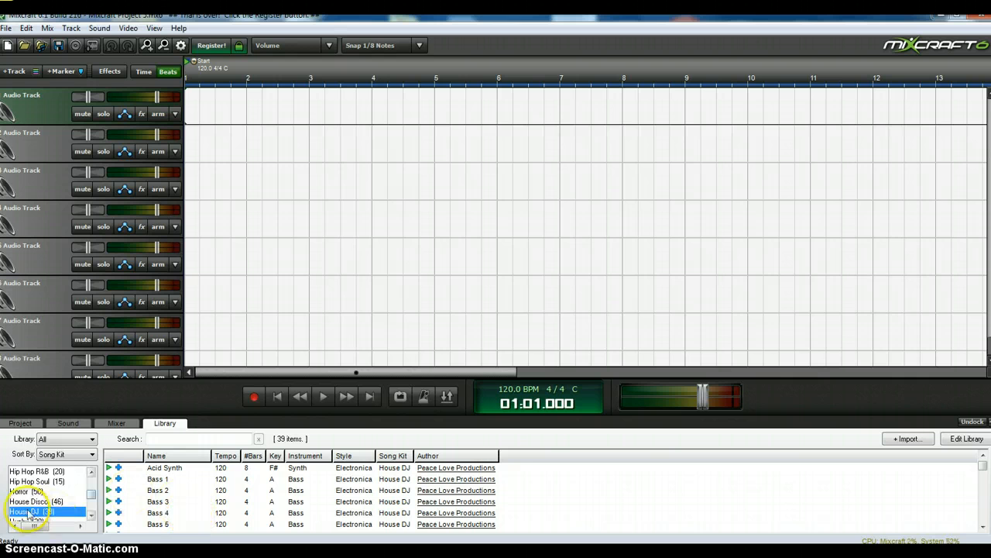
pyautogui.click(31, 501)
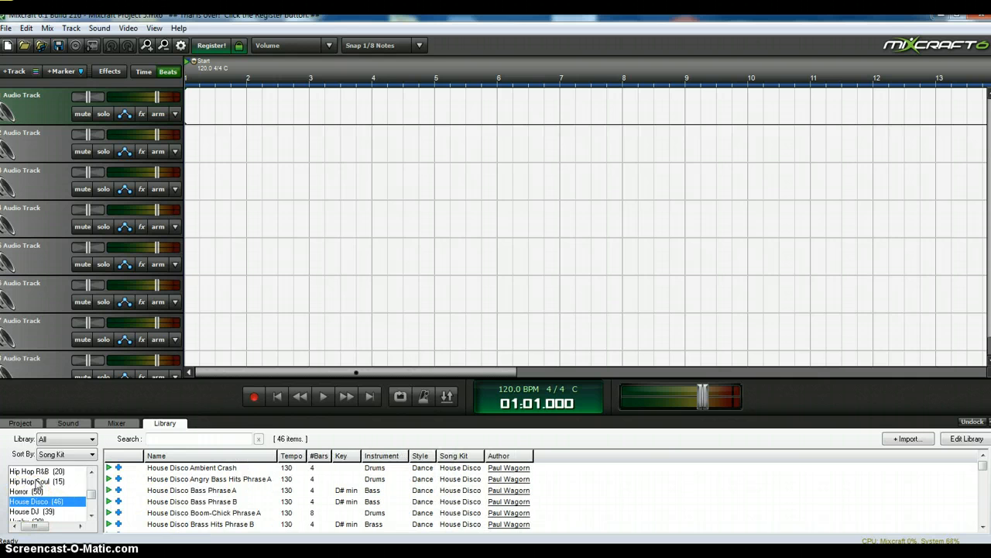
pyautogui.click(38, 481)
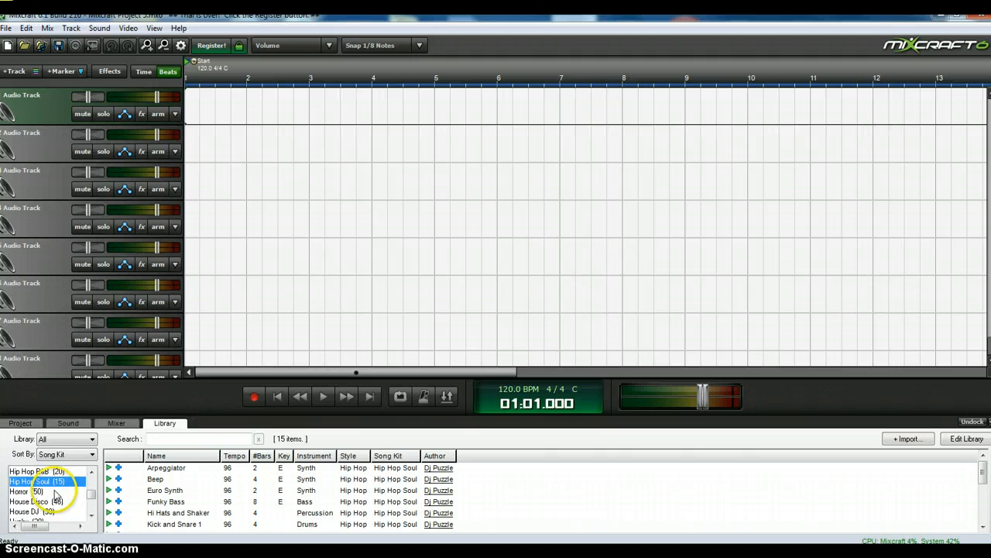
pyautogui.click(39, 471)
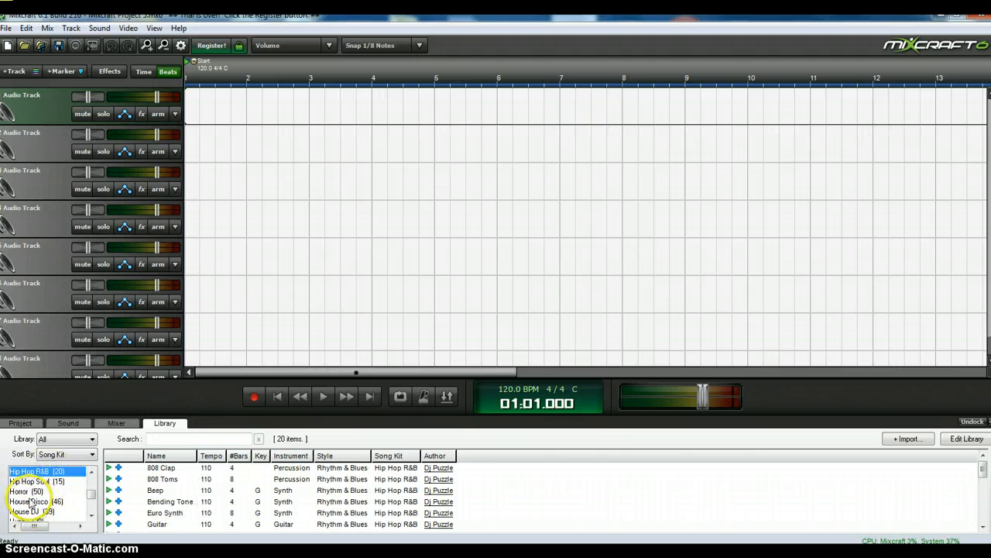
pyautogui.click(23, 491)
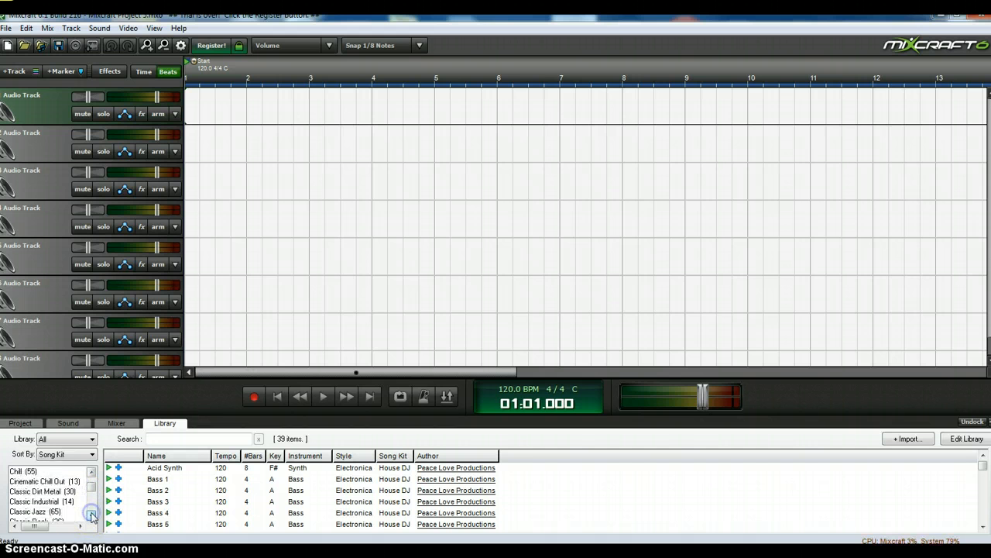
pyautogui.scroll(-3)
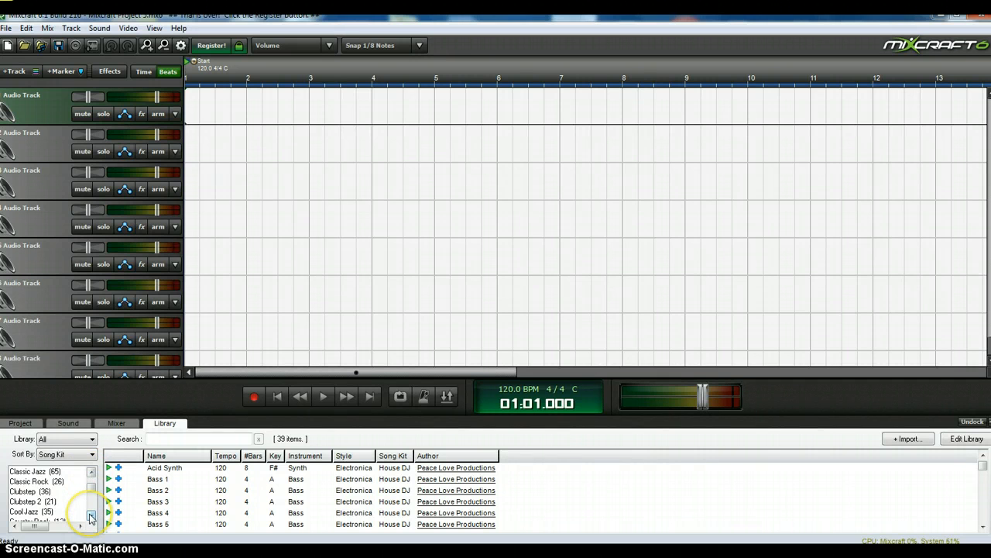
# Place the Classic Rock Bass Riff 1 loop on a track, matching project tempo and key to it.
pyautogui.click(34, 480)
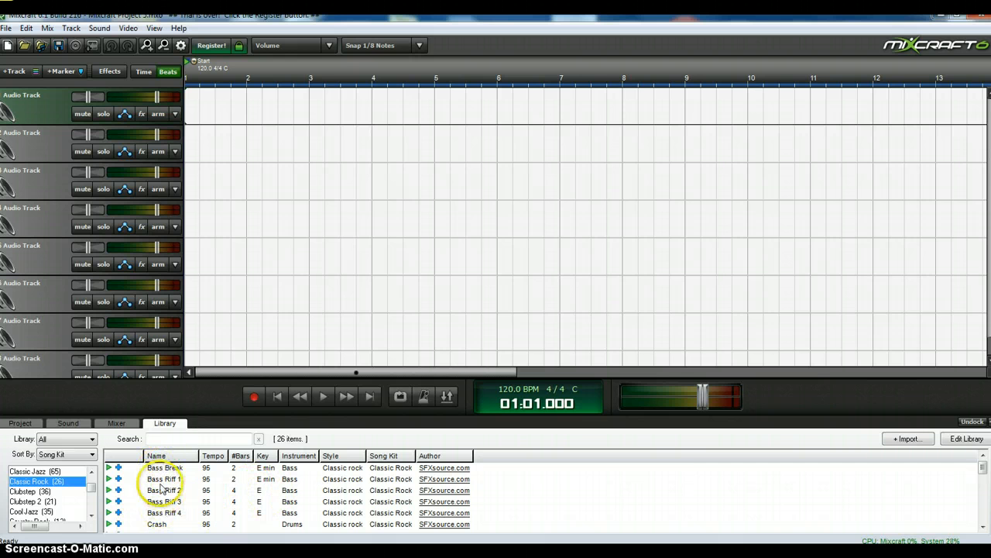
pyautogui.click(164, 479)
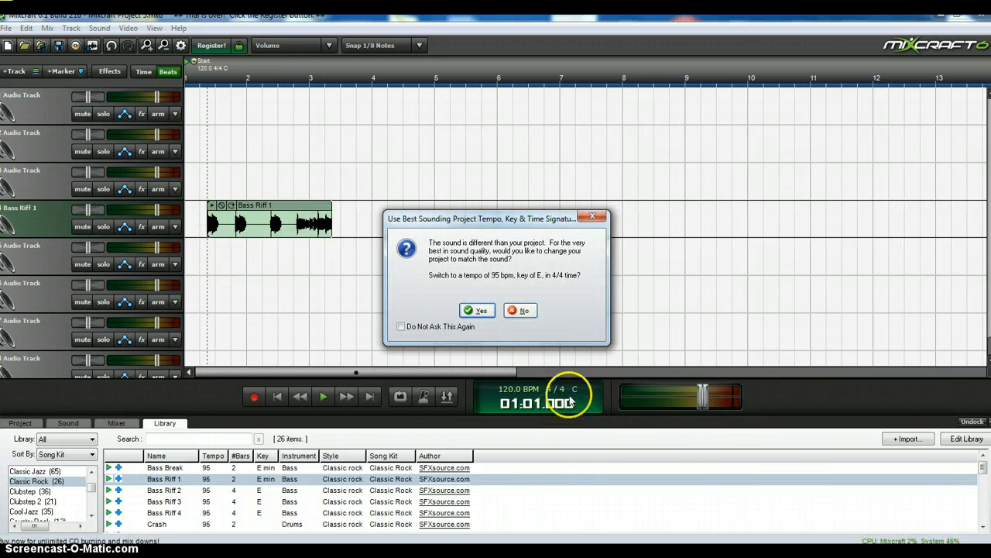
pyautogui.moveTo(240, 163)
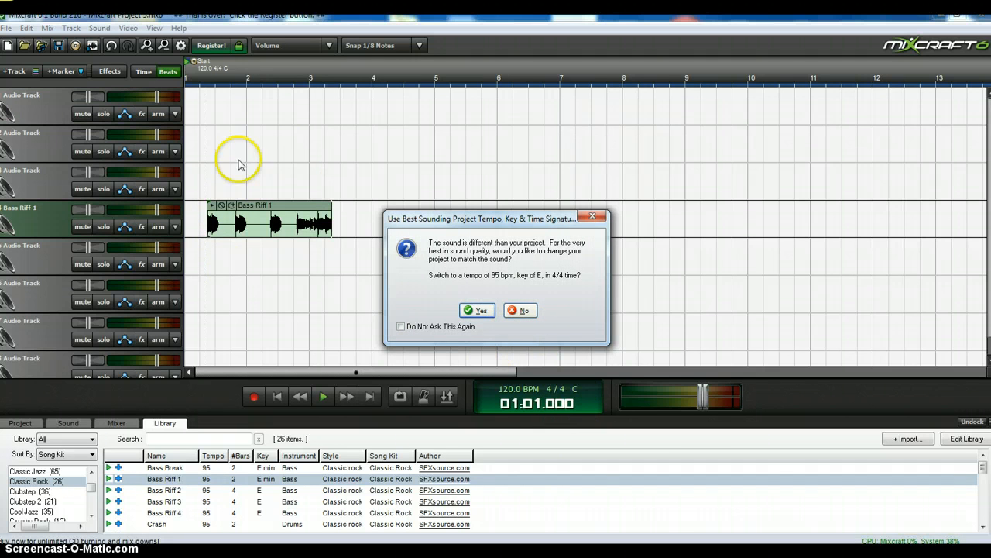
pyautogui.moveTo(217, 223)
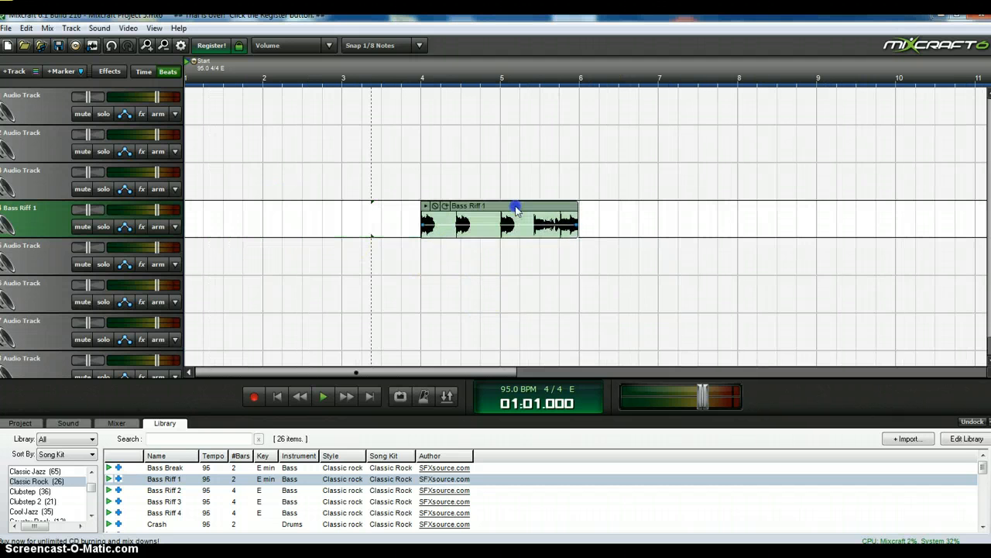
# Move the bass clip to the track start, loop it to about double length, and audition it.
pyautogui.moveTo(499, 220); pyautogui.dragTo(603, 220)
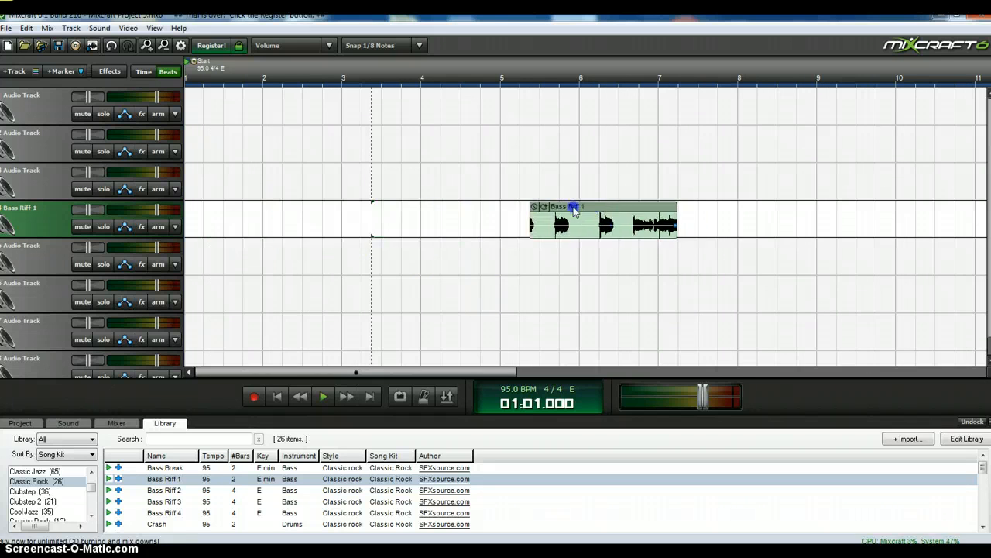
pyautogui.moveTo(603, 220); pyautogui.dragTo(341, 220)
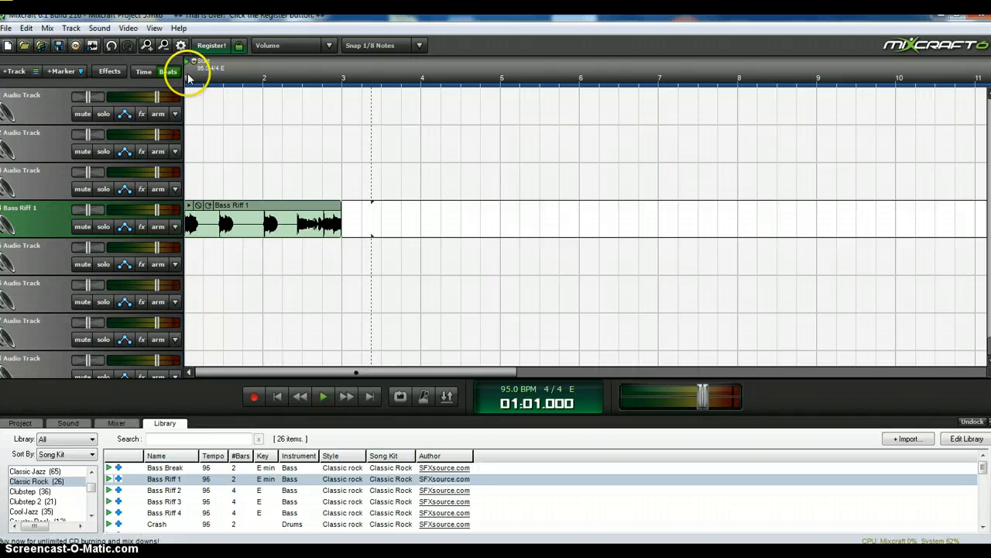
pyautogui.moveTo(379, 91)
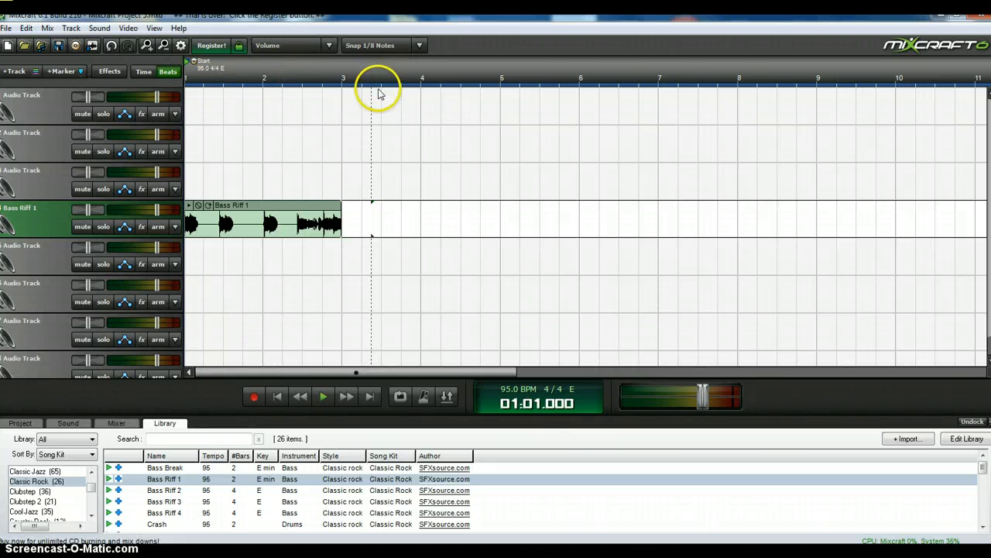
pyautogui.moveTo(266, 87)
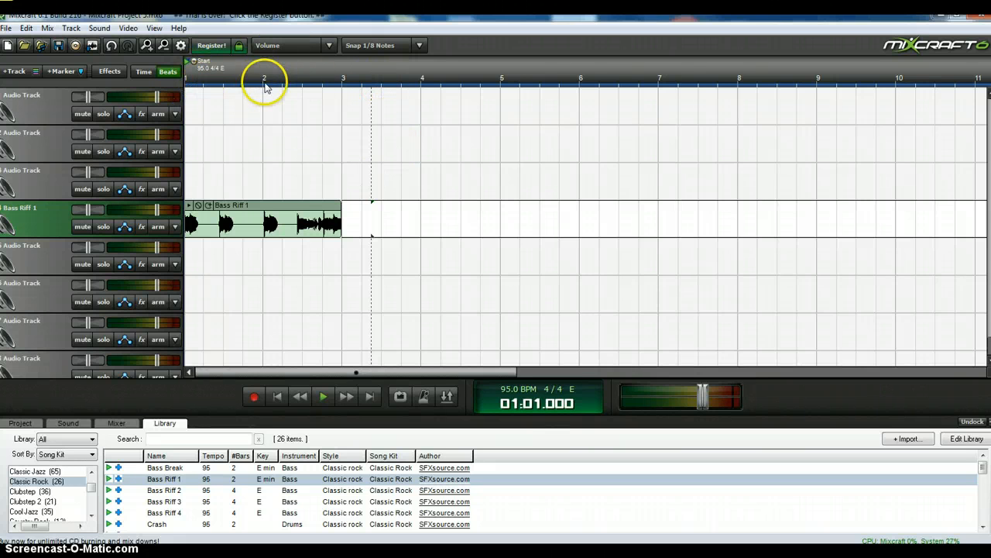
pyautogui.moveTo(431, 85)
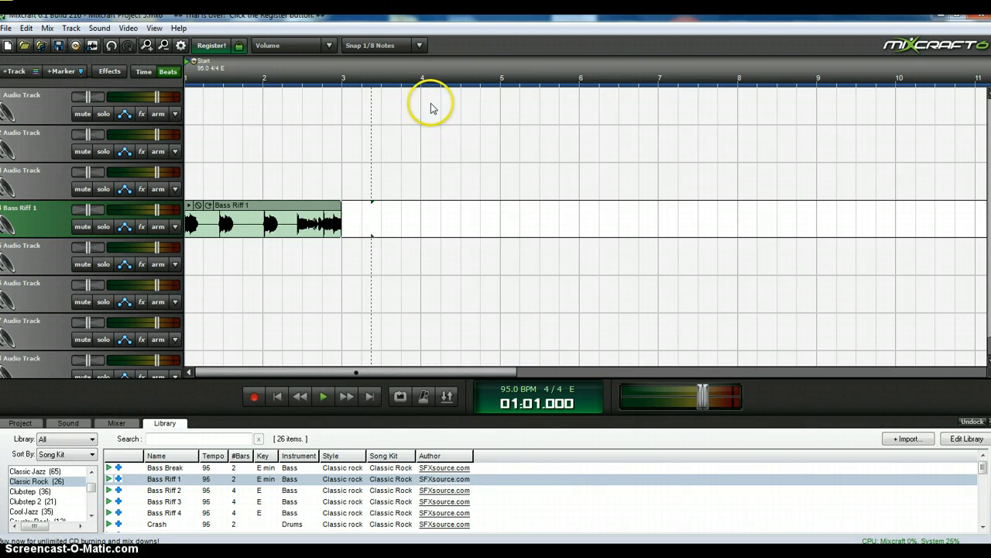
pyautogui.moveTo(416, 75)
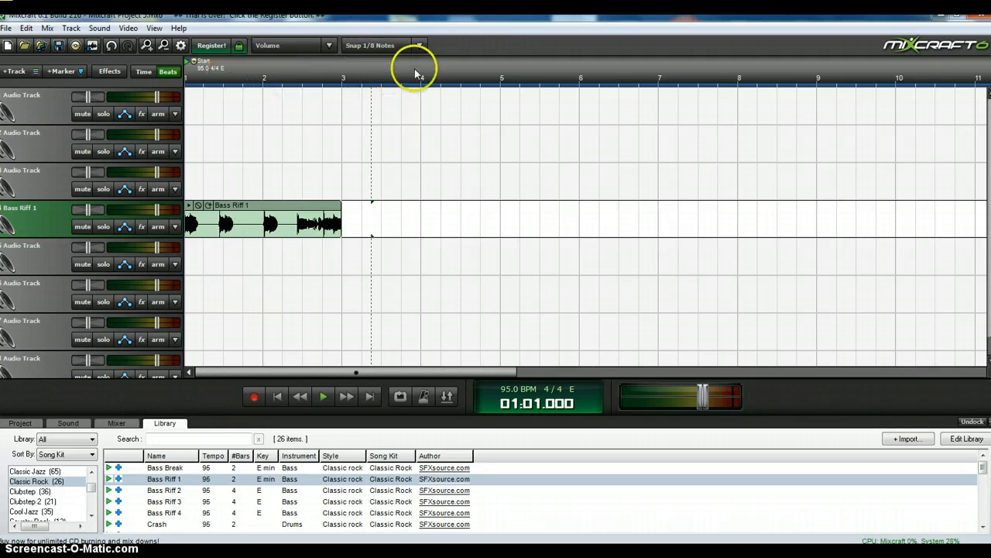
pyautogui.moveTo(446, 91)
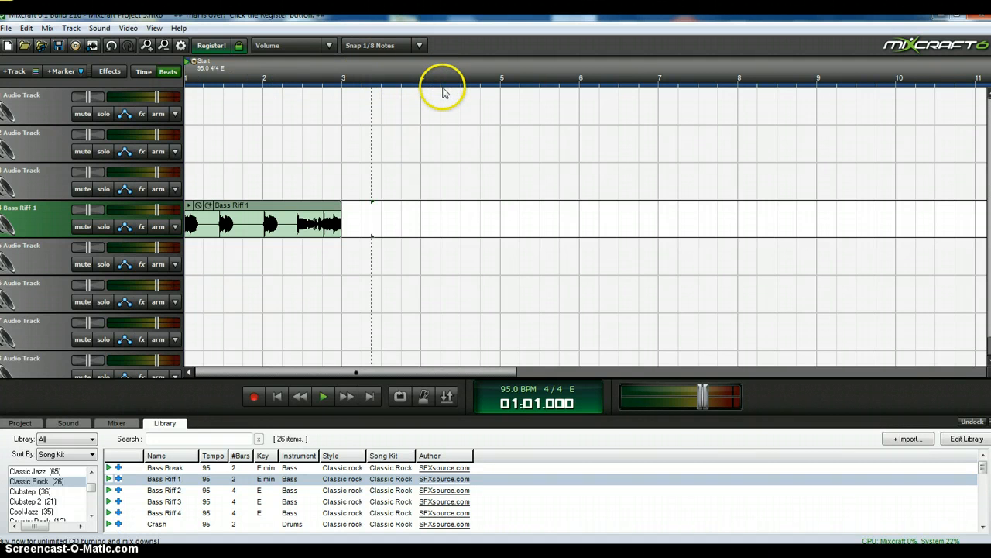
pyautogui.moveTo(428, 102)
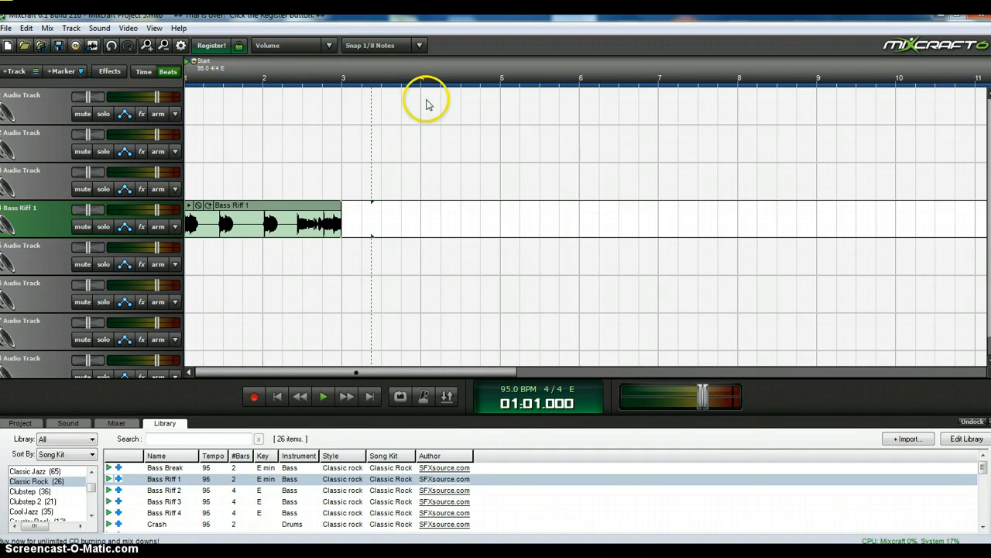
pyautogui.moveTo(415, 127)
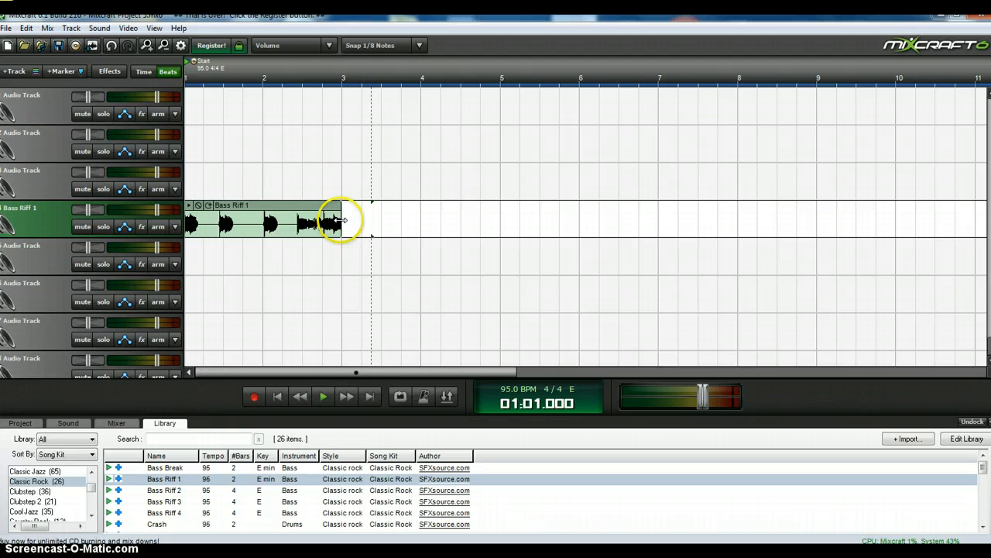
pyautogui.moveTo(341, 222); pyautogui.dragTo(411, 223)
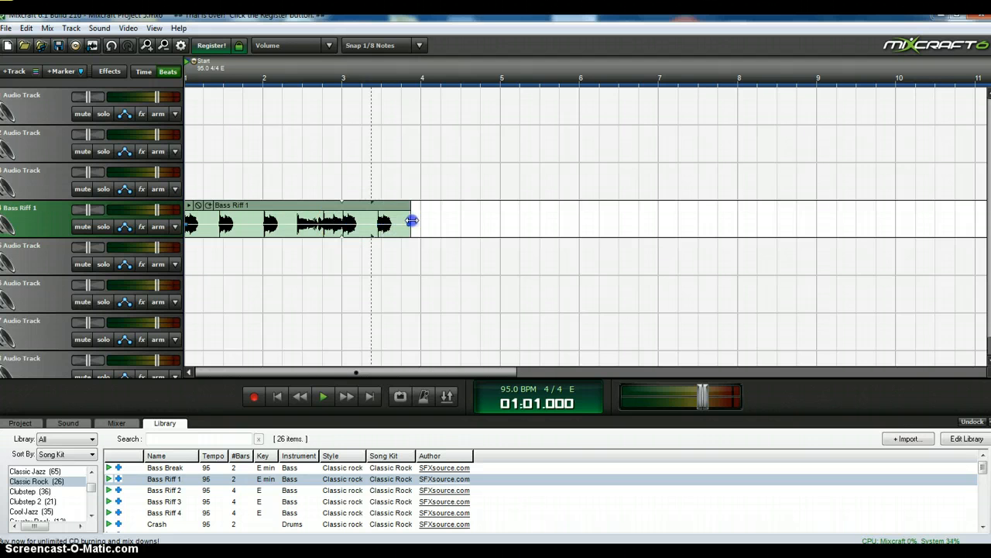
pyautogui.moveTo(418, 220)
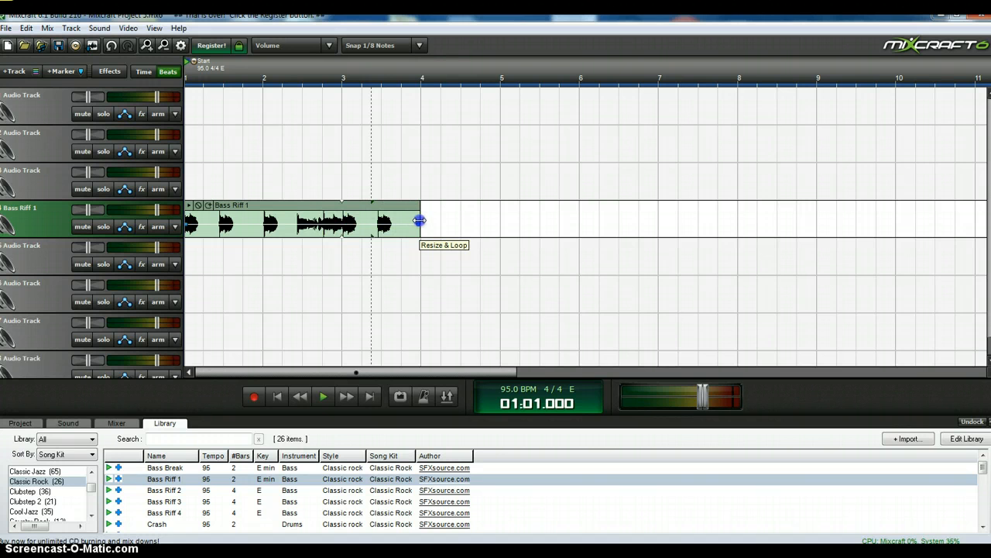
pyautogui.moveTo(266, 325)
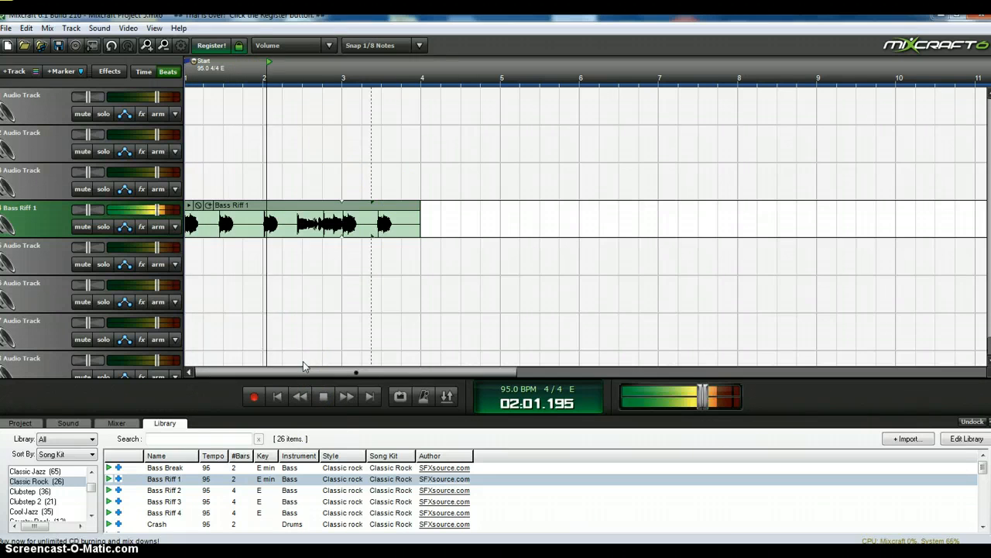
pyautogui.click(323, 396)
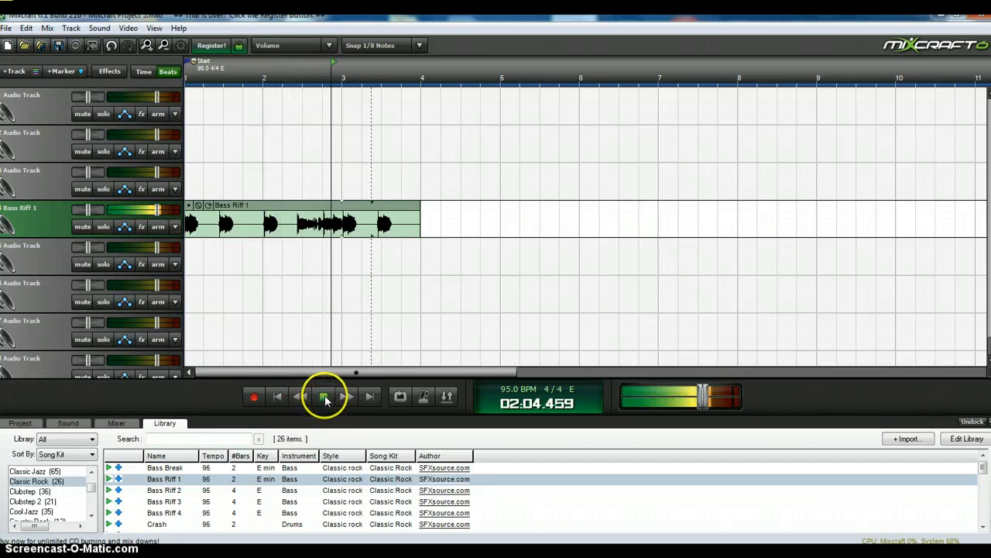
pyautogui.click(324, 396)
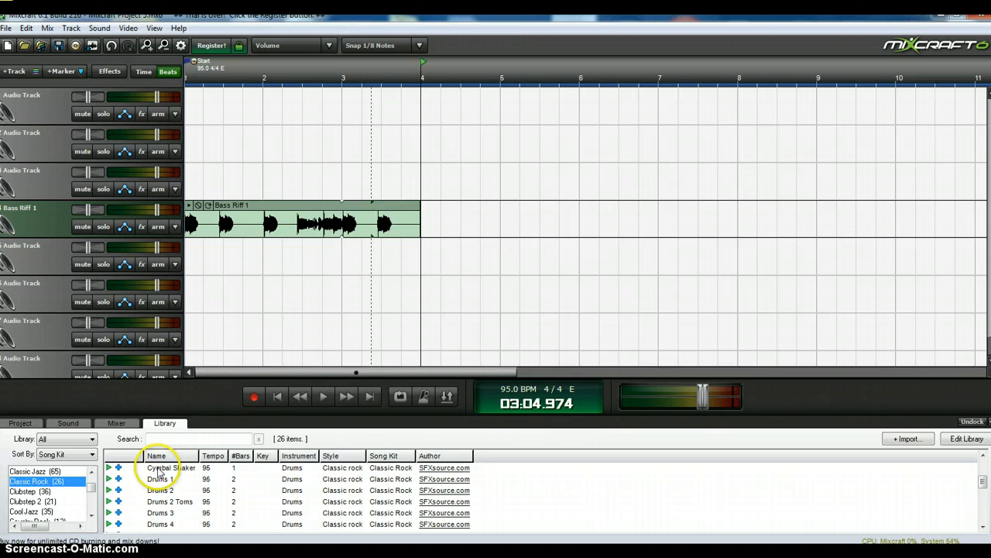
# Add the Drums 1 loop on the track above the bass and play both together.
pyautogui.click(161, 479)
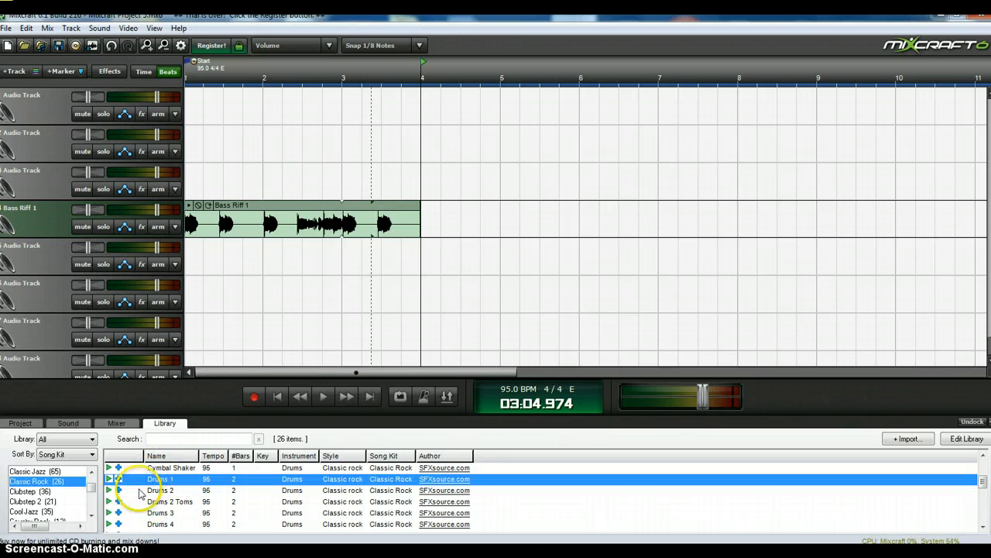
pyautogui.click(110, 479)
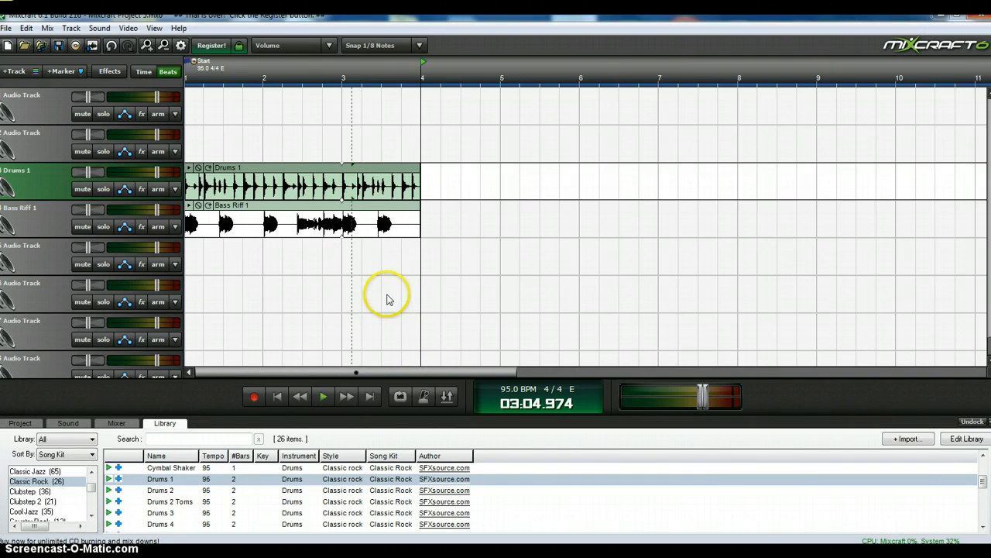
pyautogui.moveTo(379, 297)
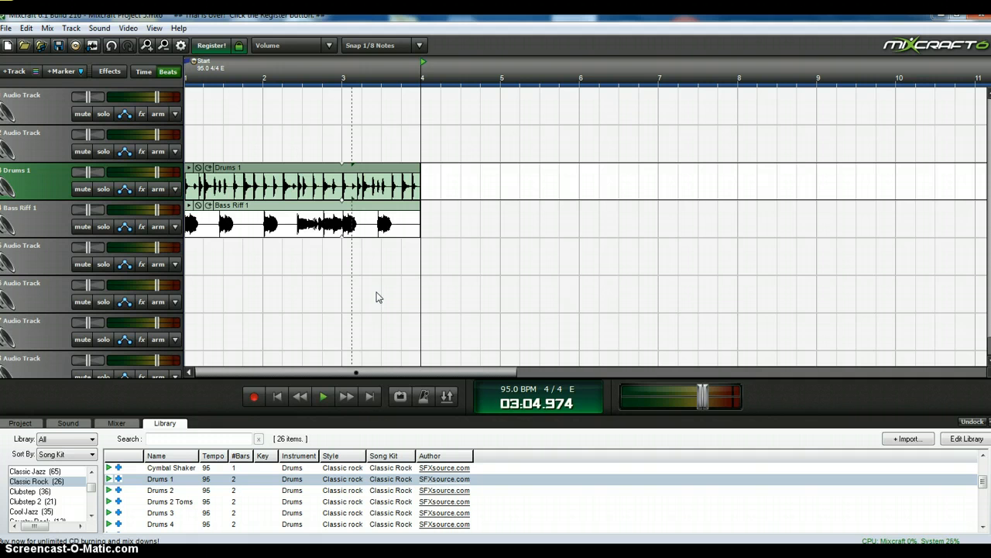
pyautogui.moveTo(922, 399)
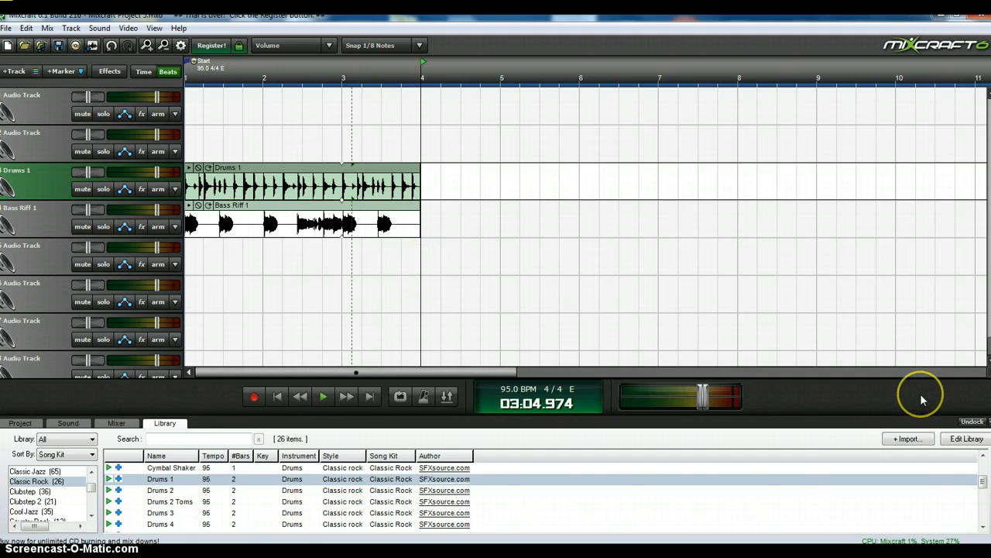
pyautogui.moveTo(456, 149)
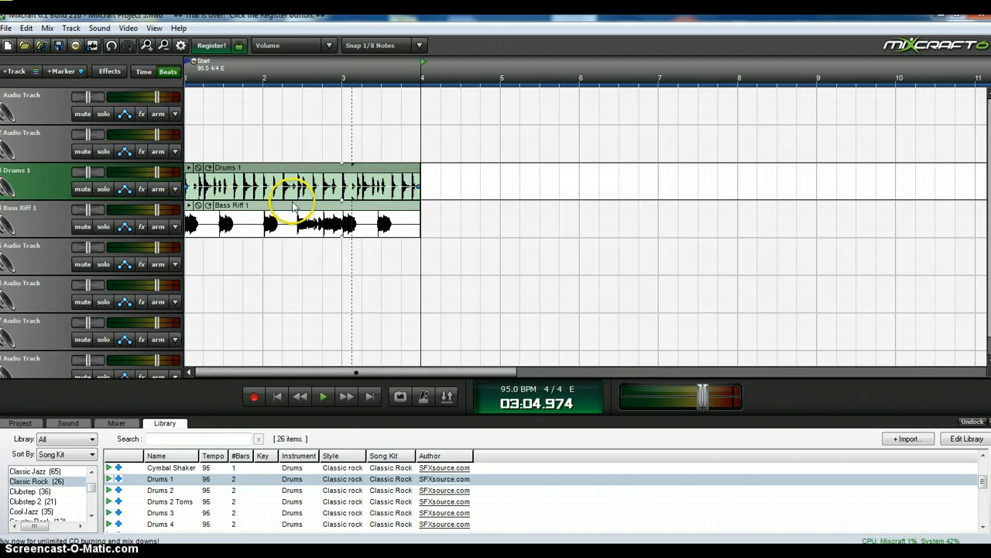
pyautogui.click(322, 396)
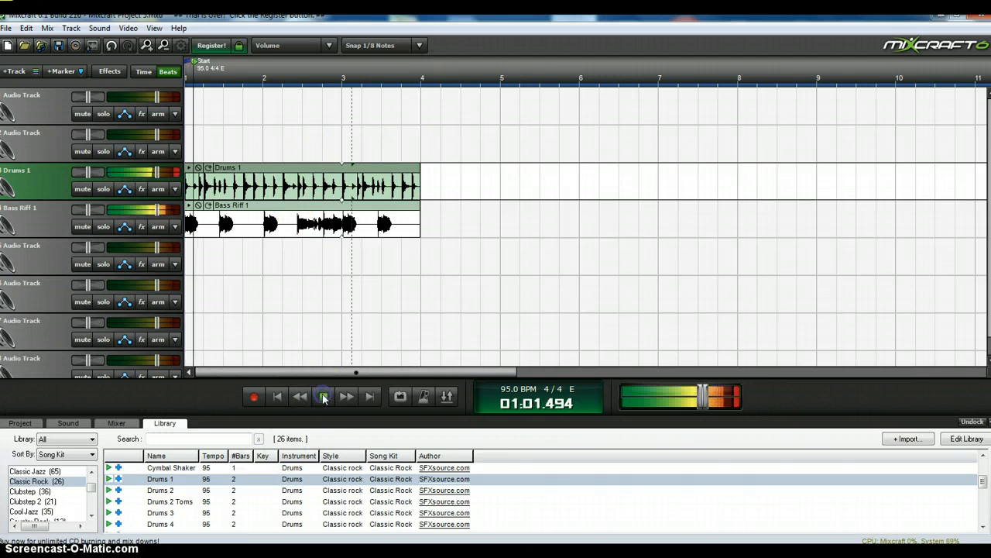
pyautogui.click(323, 397)
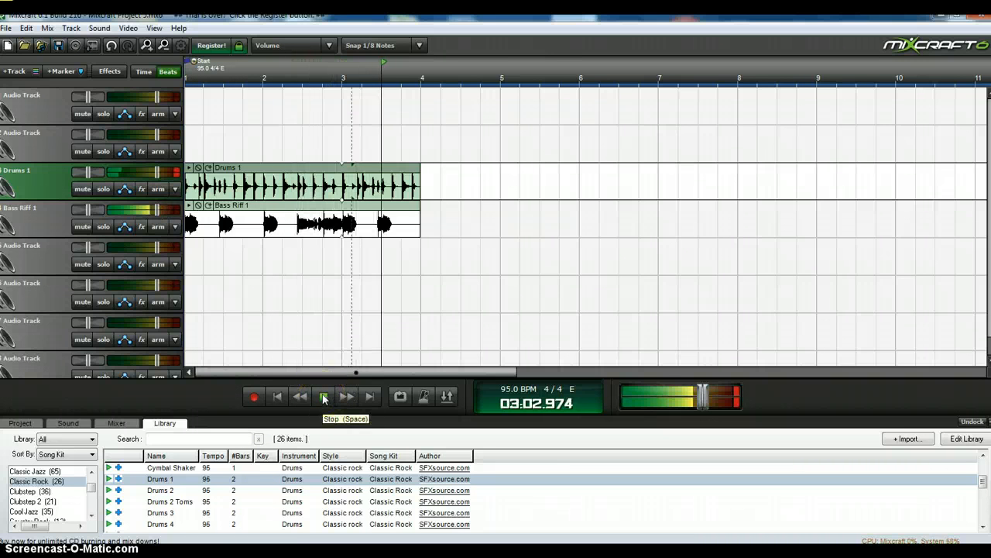
pyautogui.click(322, 396)
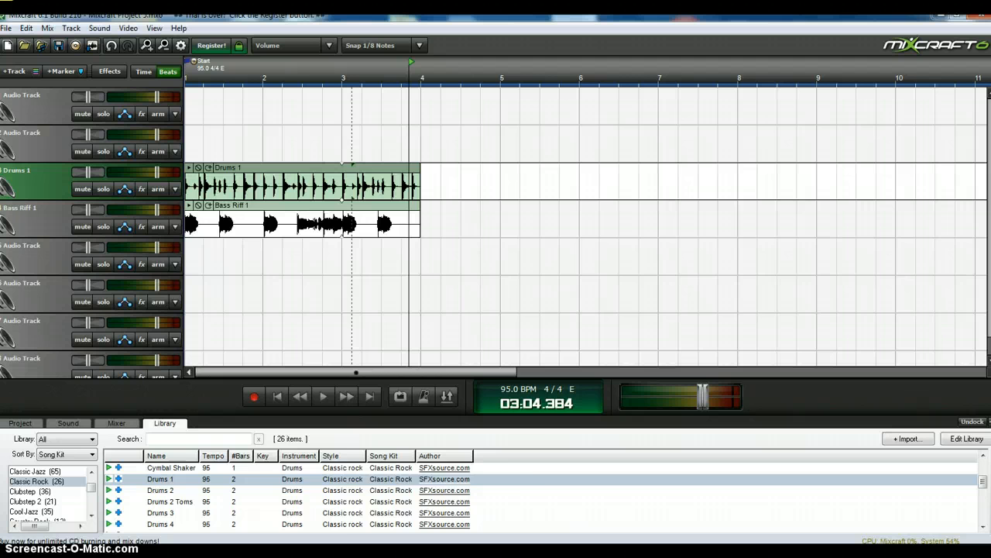
pyautogui.scroll(-3)
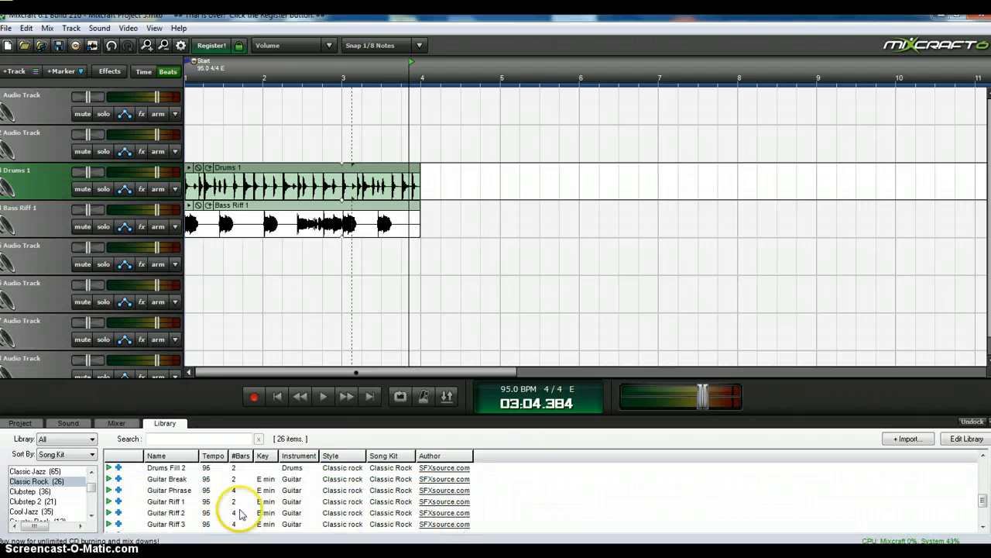
pyautogui.click(165, 502)
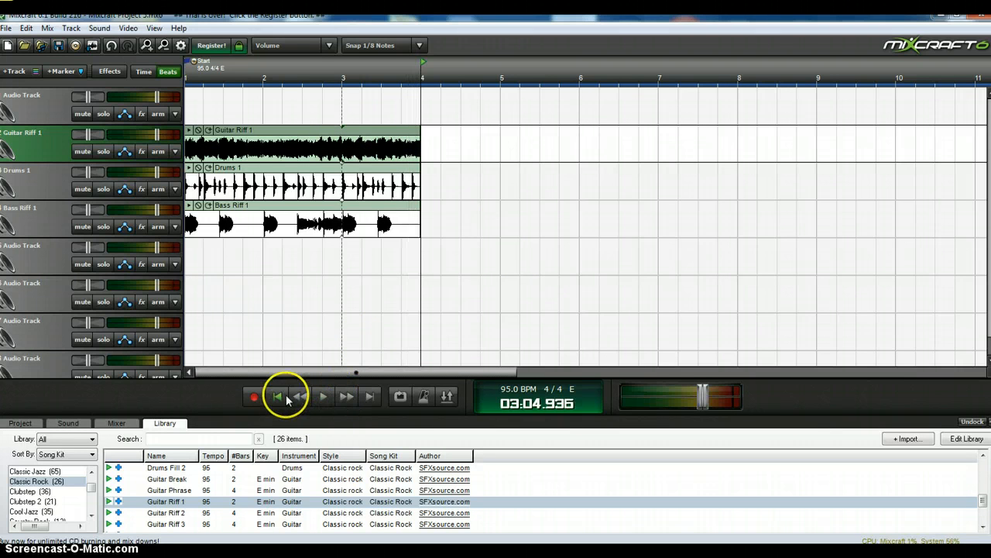
pyautogui.click(300, 396)
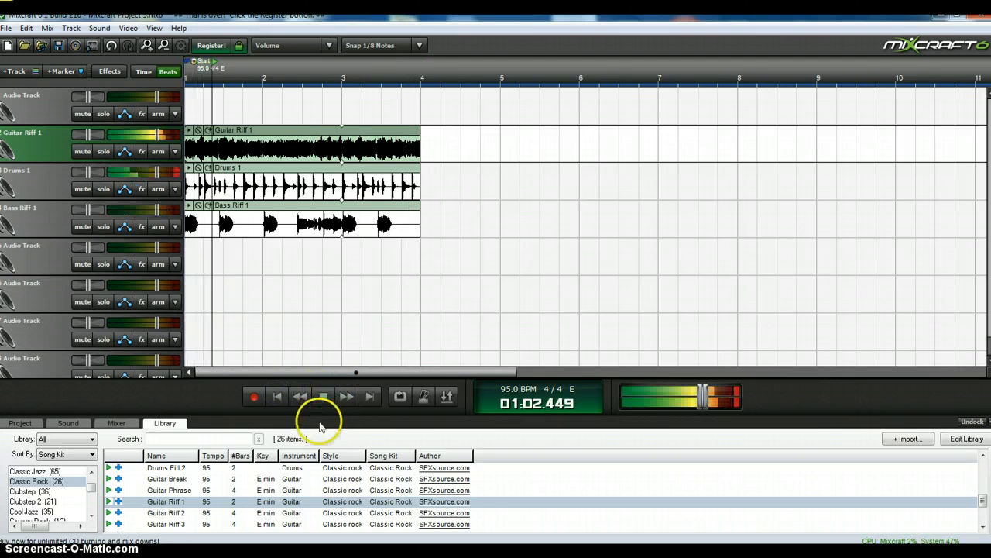
pyautogui.click(322, 396)
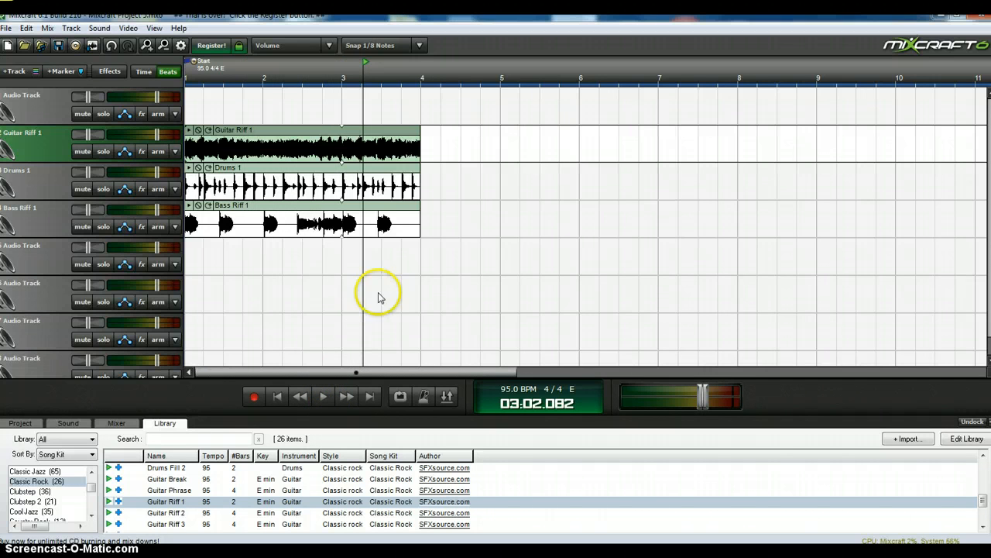
pyautogui.moveTo(338, 108)
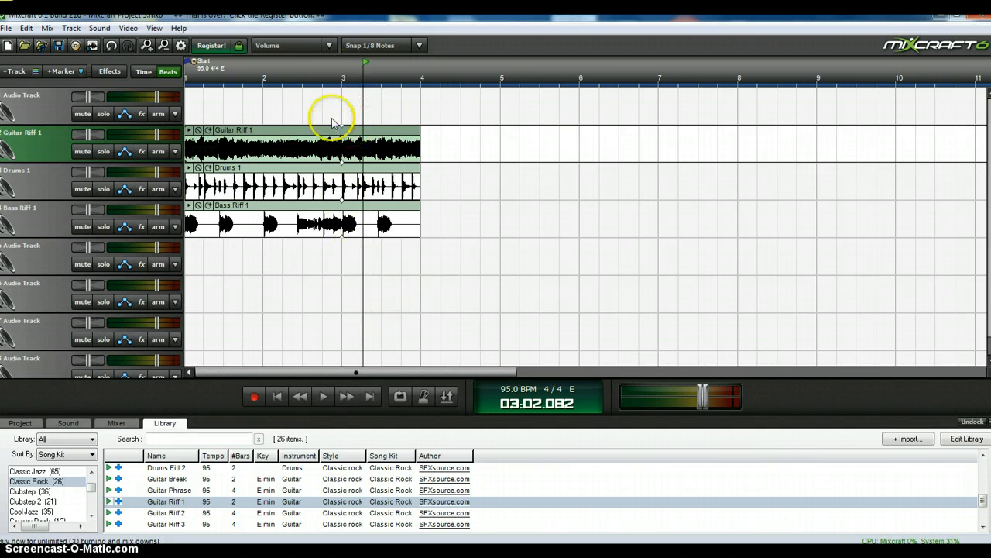
pyautogui.moveTo(337, 271)
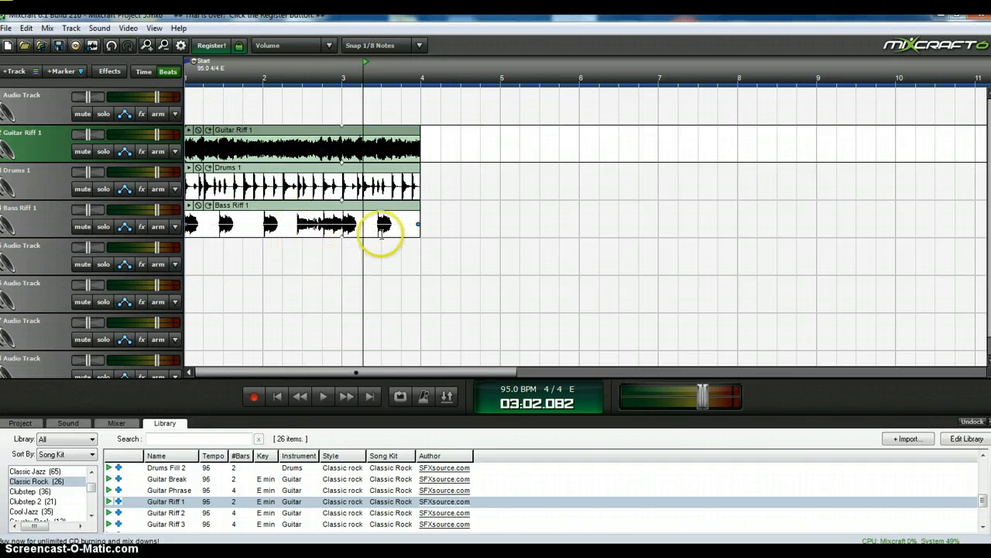
# Split the guitar riff clip at bar 3 using Edit > Split.
pyautogui.click(28, 28)
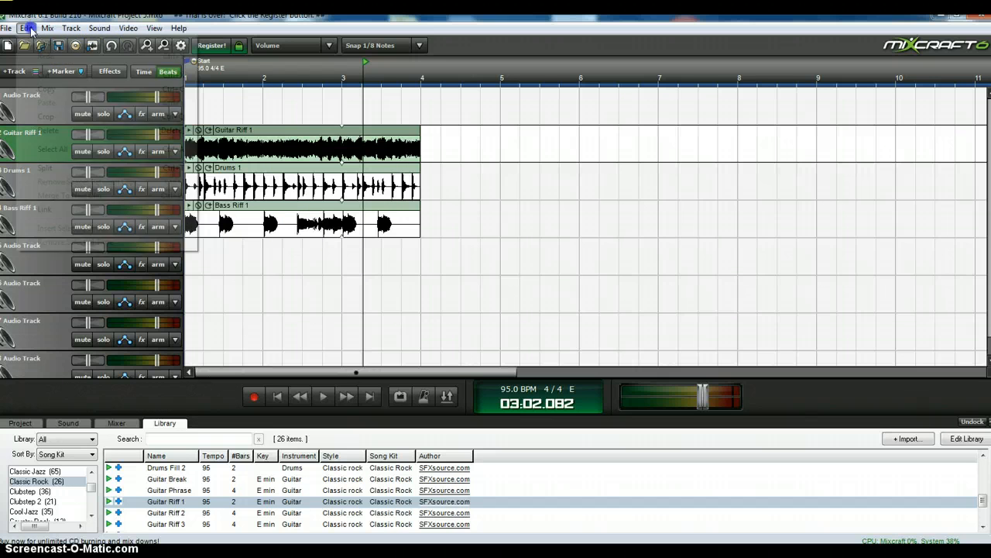
pyautogui.click(27, 28)
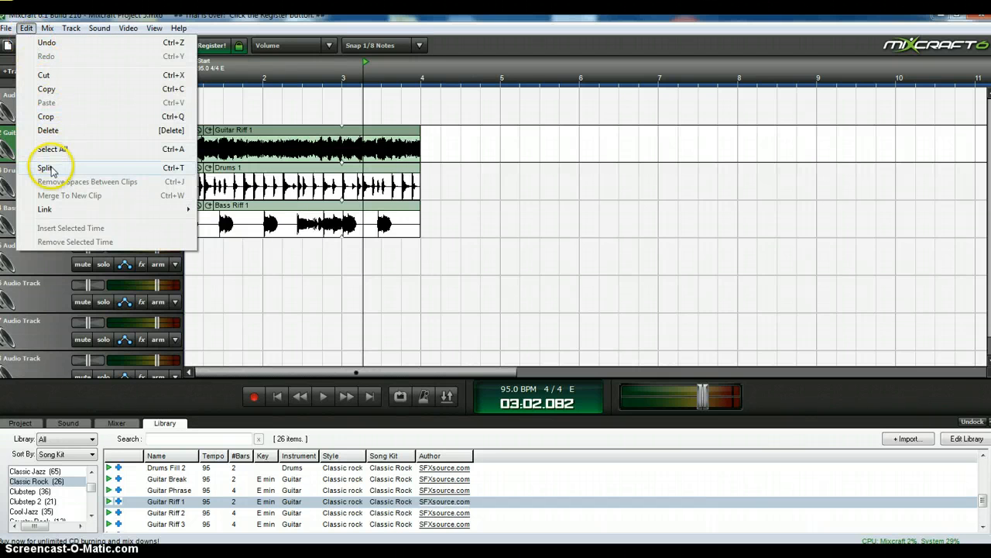
pyautogui.moveTo(564, 259)
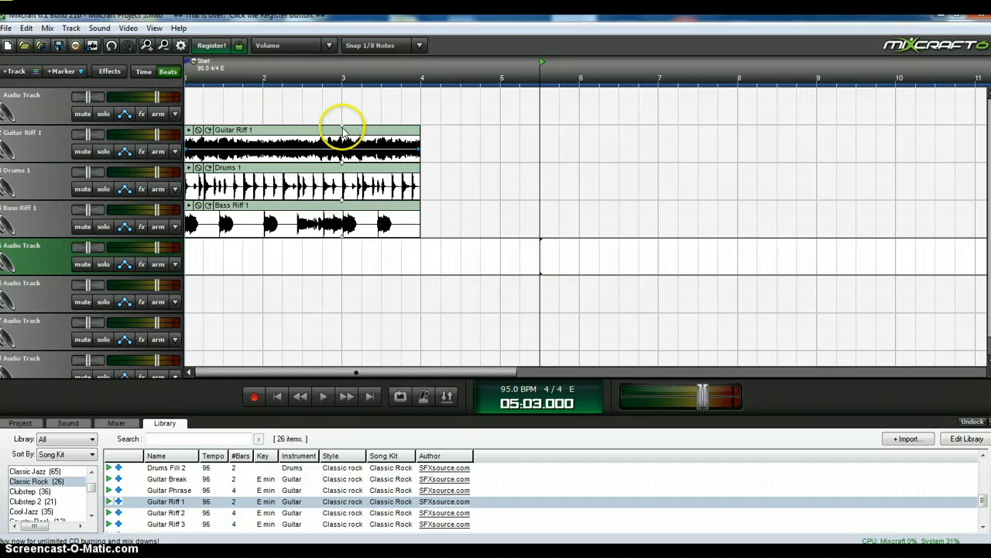
pyautogui.moveTo(344, 132)
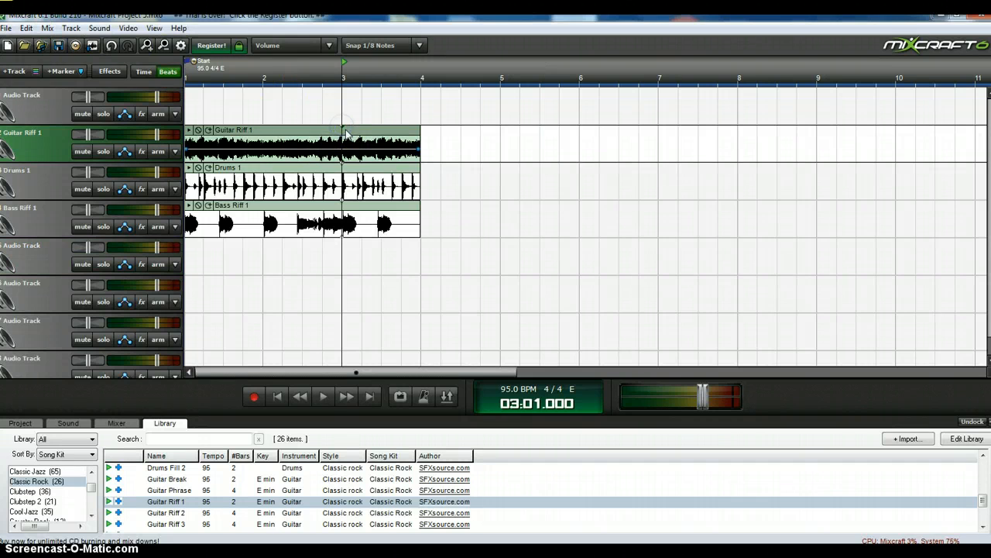
pyautogui.click(25, 28)
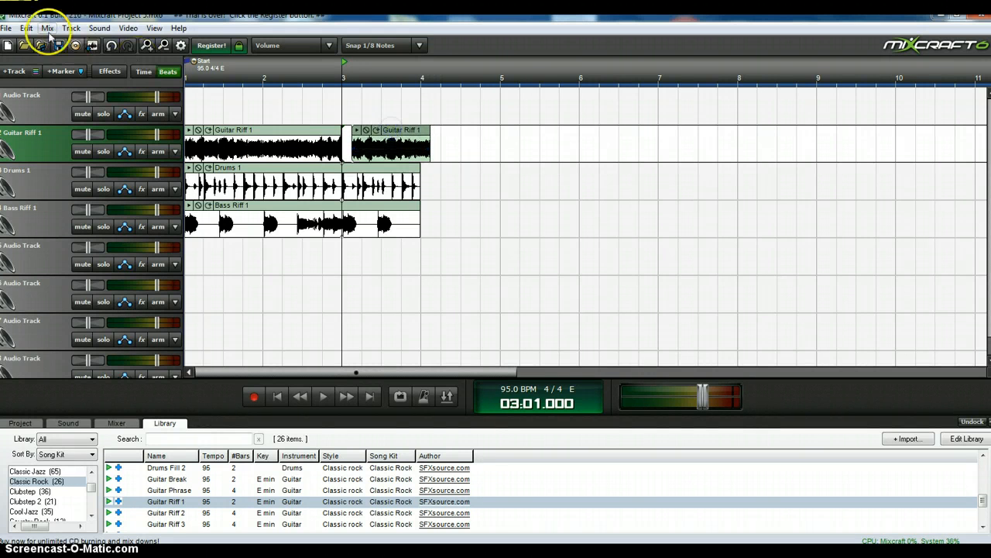
pyautogui.click(27, 28)
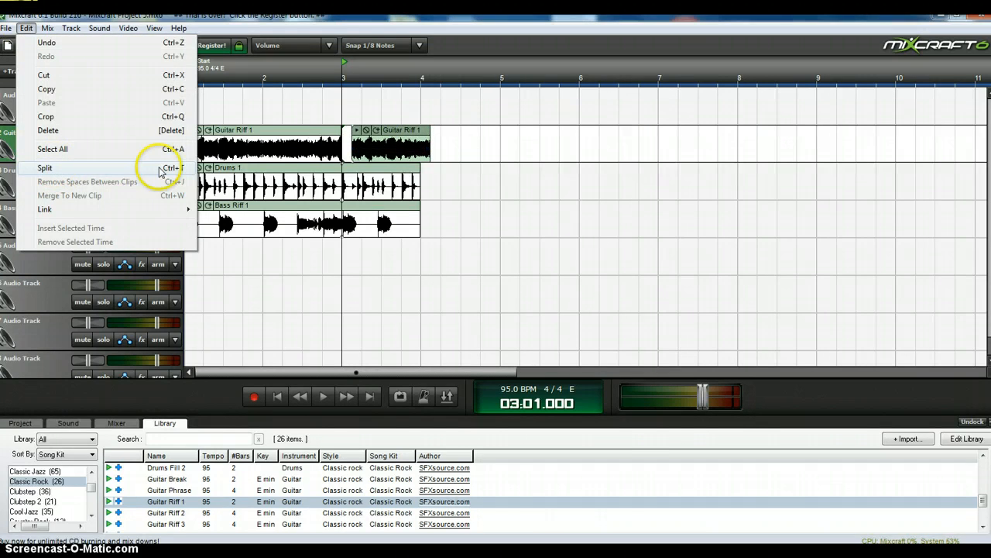
pyautogui.moveTo(87, 149)
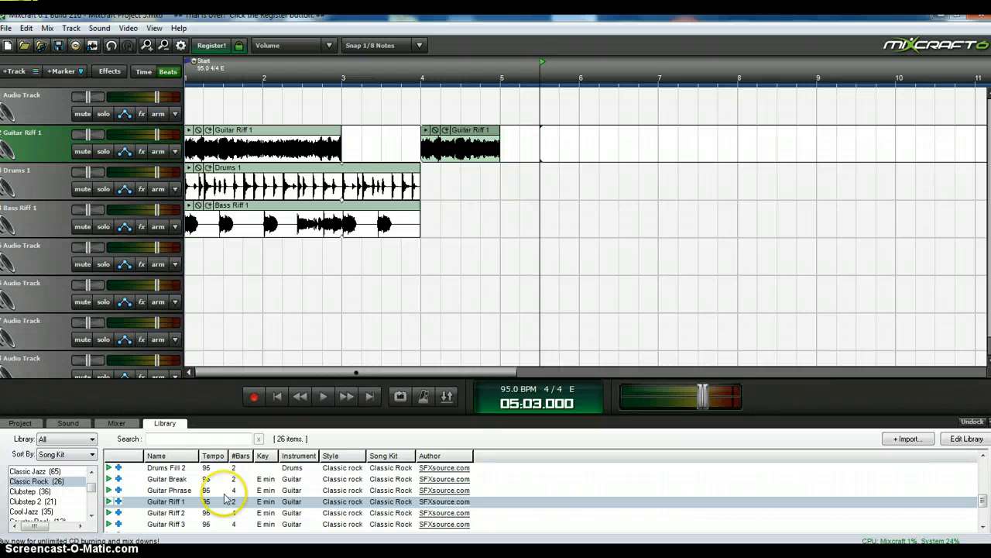
pyautogui.moveTo(43, 105)
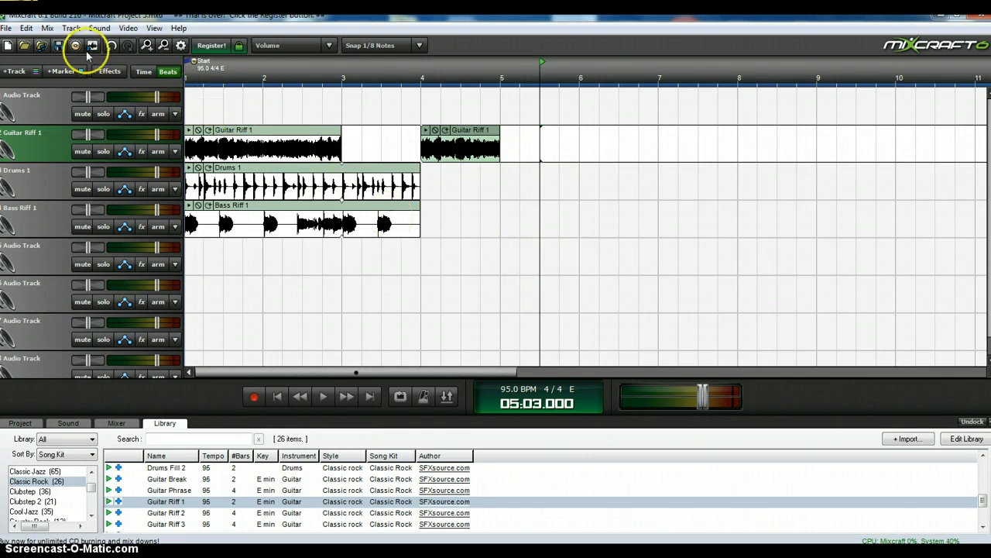
pyautogui.click(46, 28)
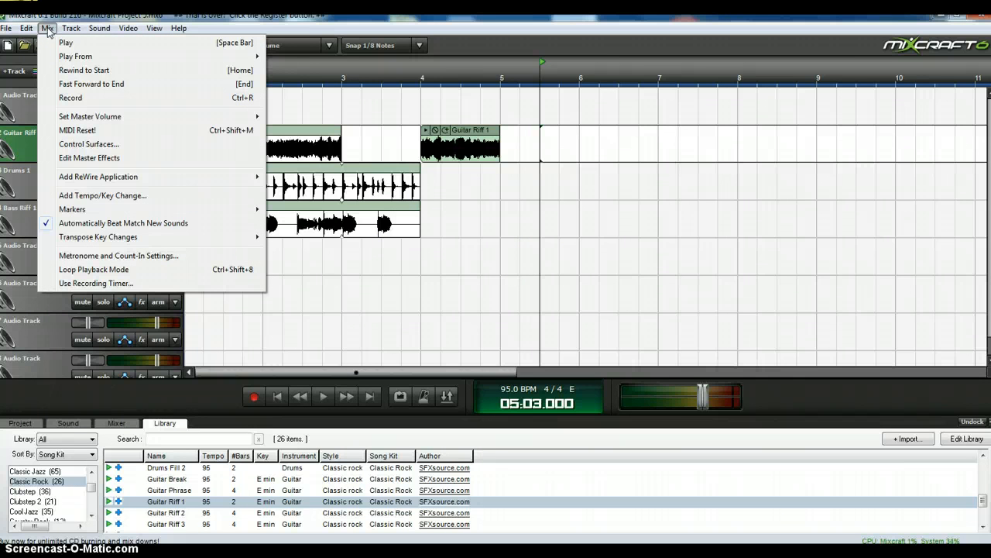
pyautogui.click(7, 28)
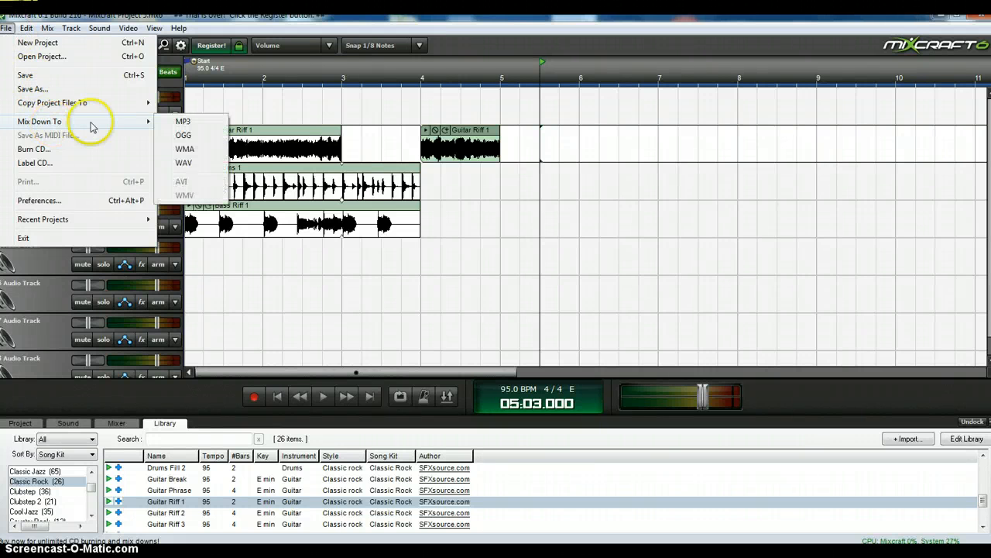
pyautogui.moveTo(183, 121)
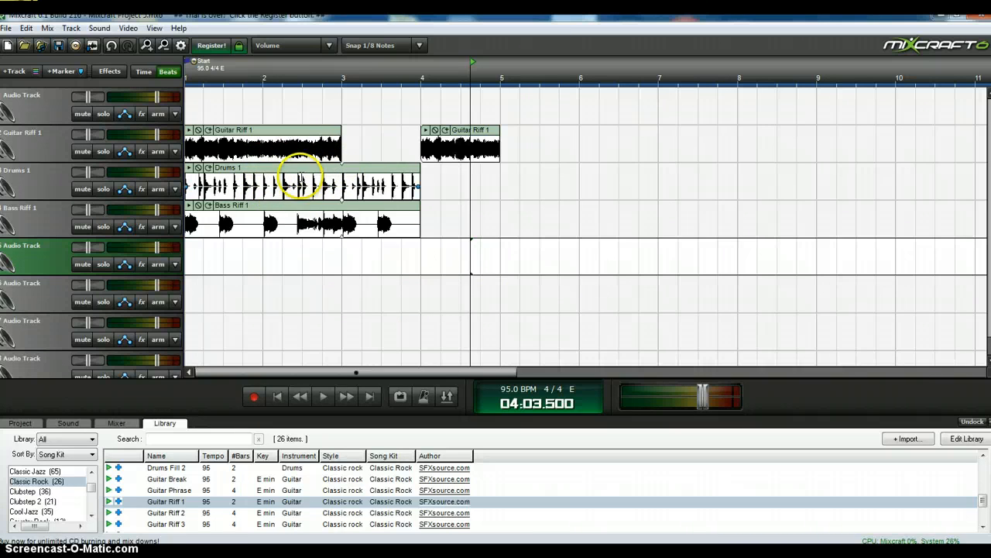
pyautogui.moveTo(186, 189)
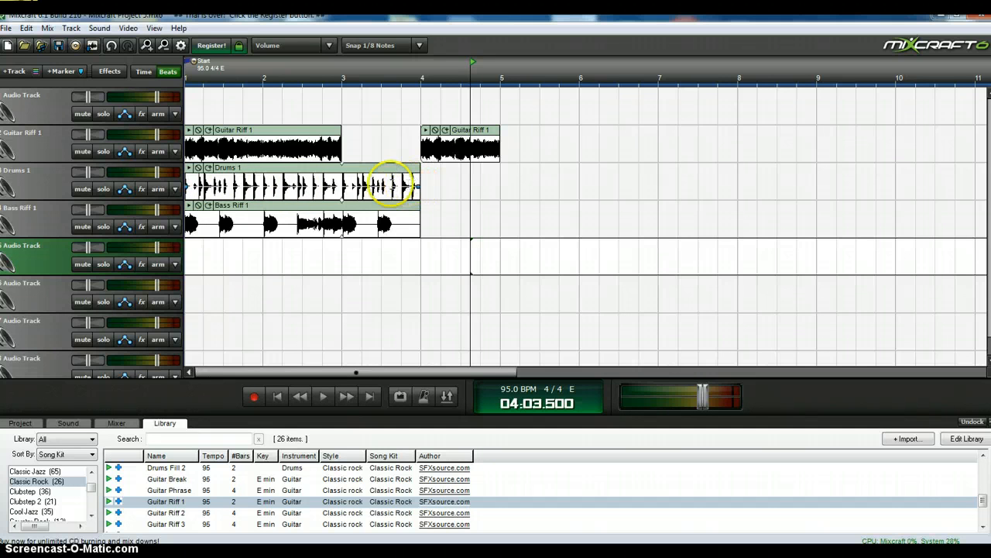
pyautogui.moveTo(391, 184); pyautogui.dragTo(366, 184)
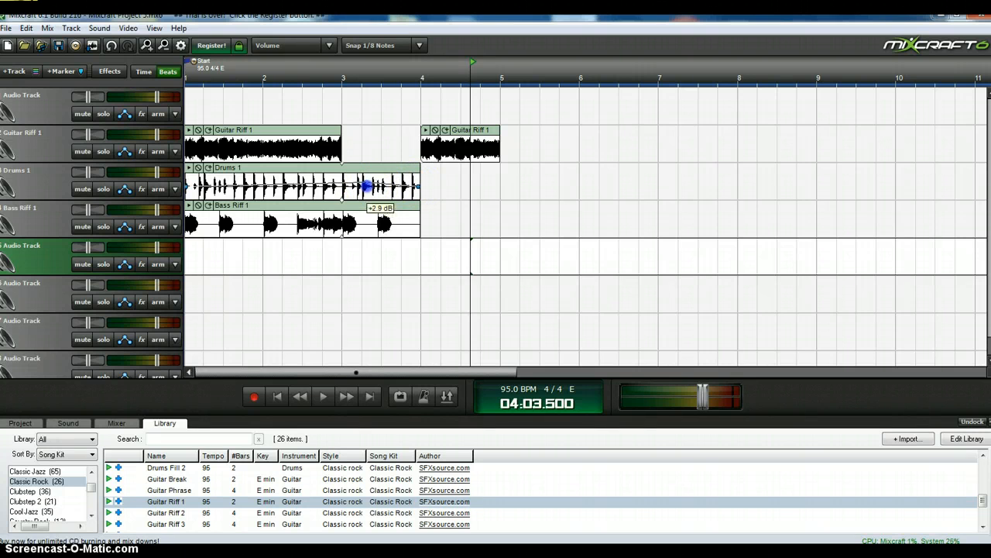
pyautogui.moveTo(369, 188); pyautogui.dragTo(366, 179)
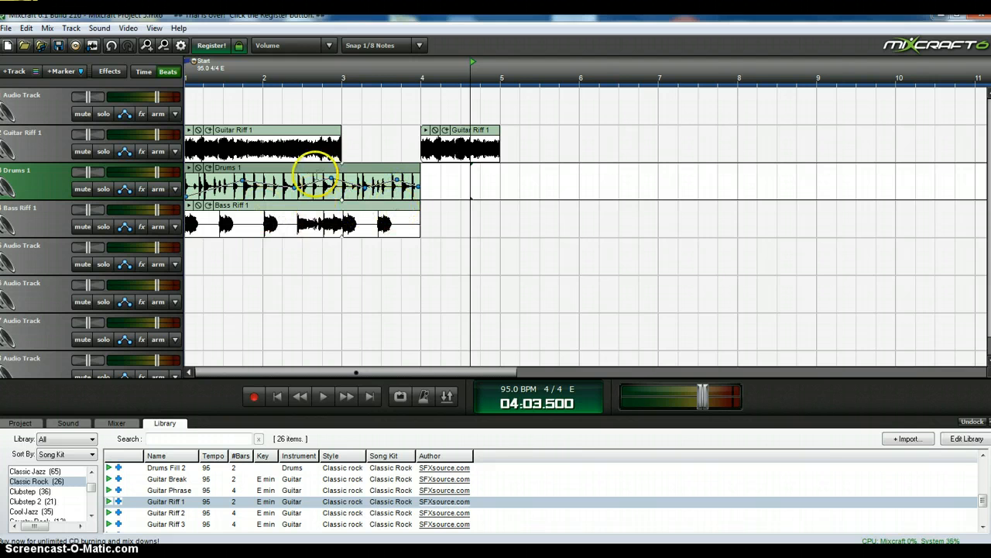
pyautogui.moveTo(567, 313)
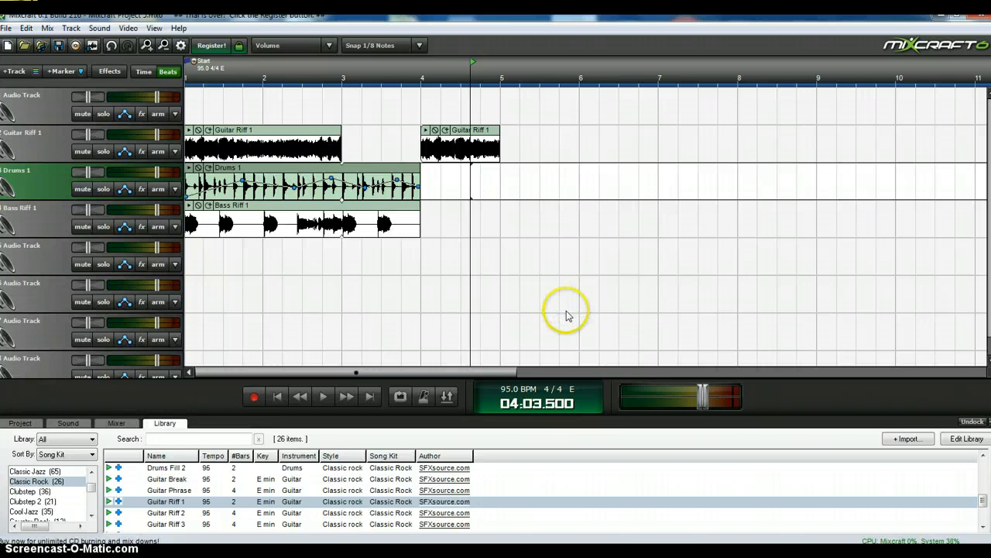
pyautogui.moveTo(499, 298)
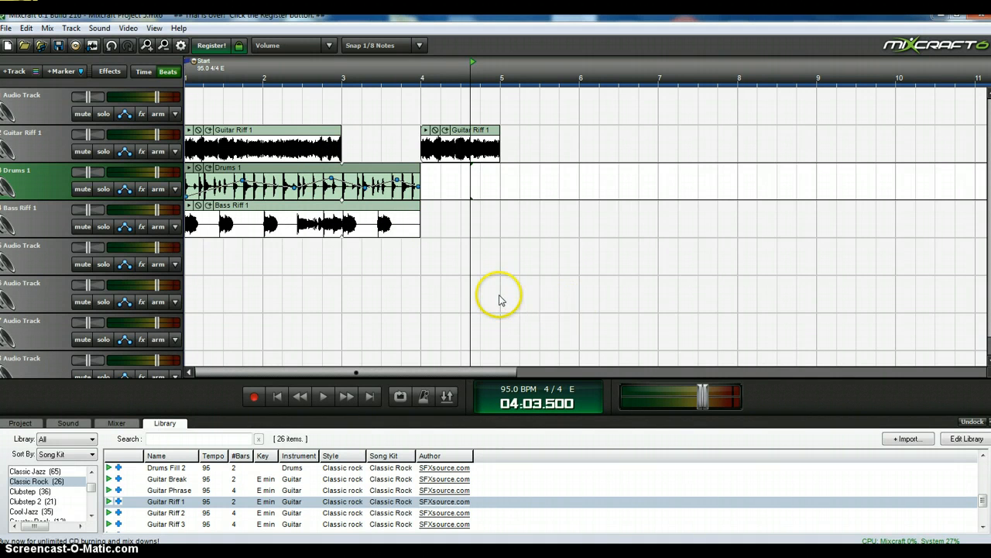
pyautogui.moveTo(174, 514)
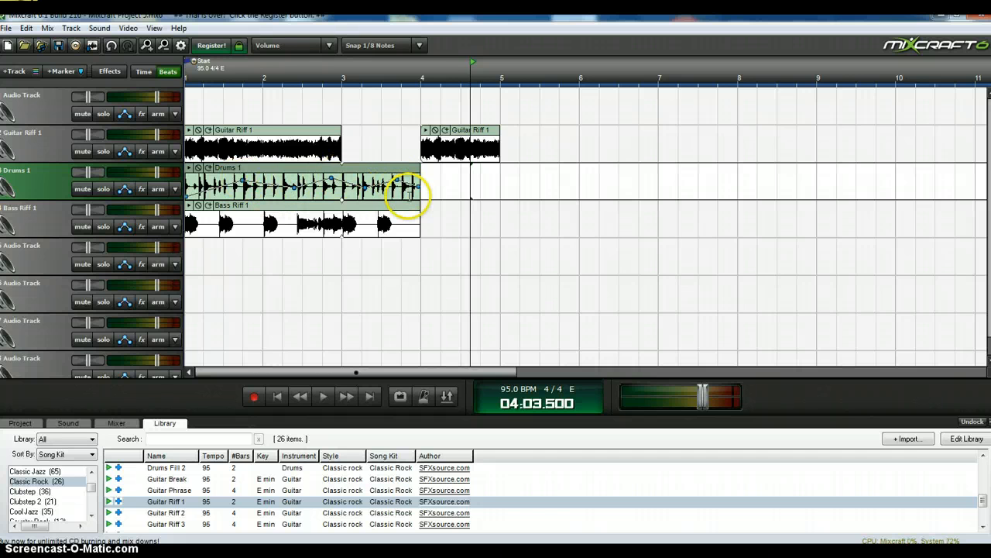
pyautogui.moveTo(394, 124)
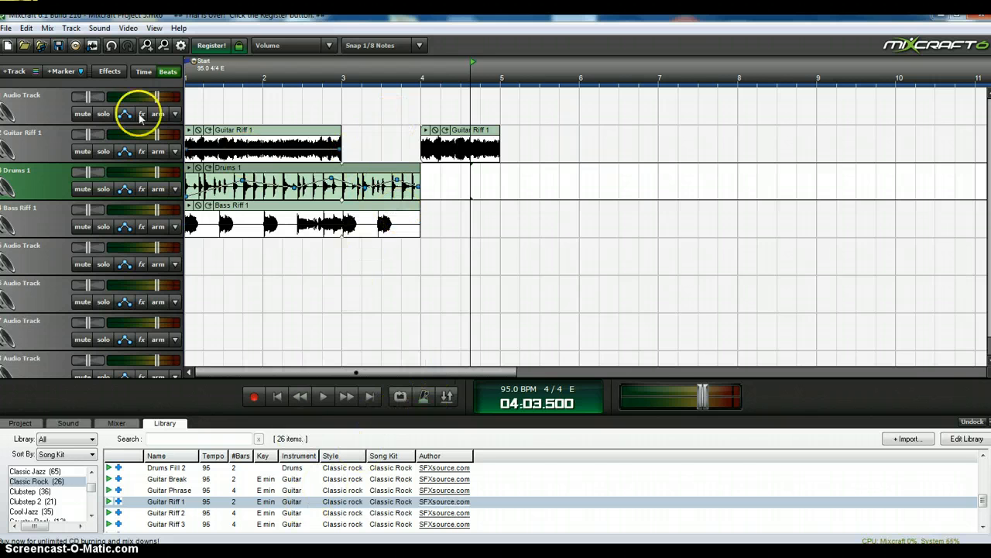
# Show the File > Mix Down To export formats, pointing at MP3.
pyautogui.click(6, 28)
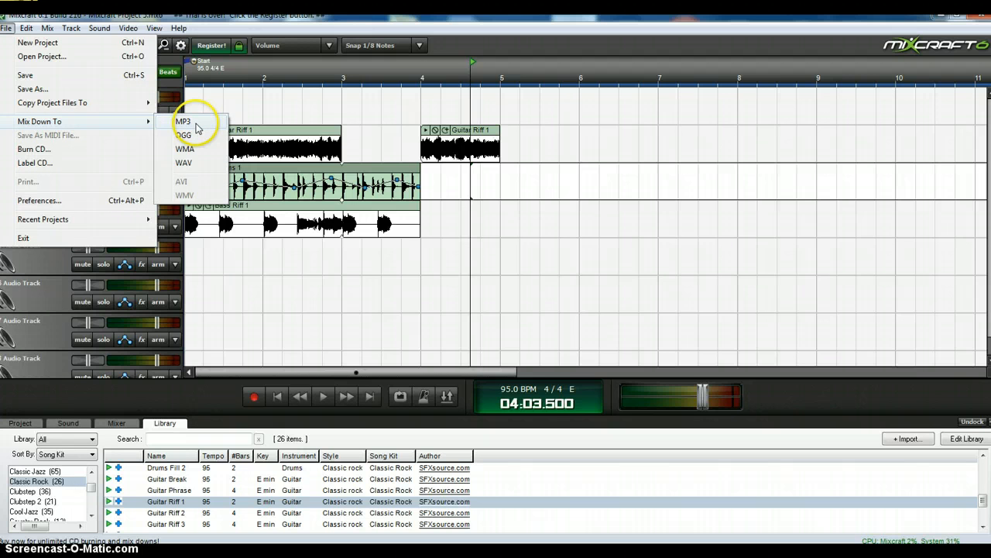
pyautogui.moveTo(510, 315)
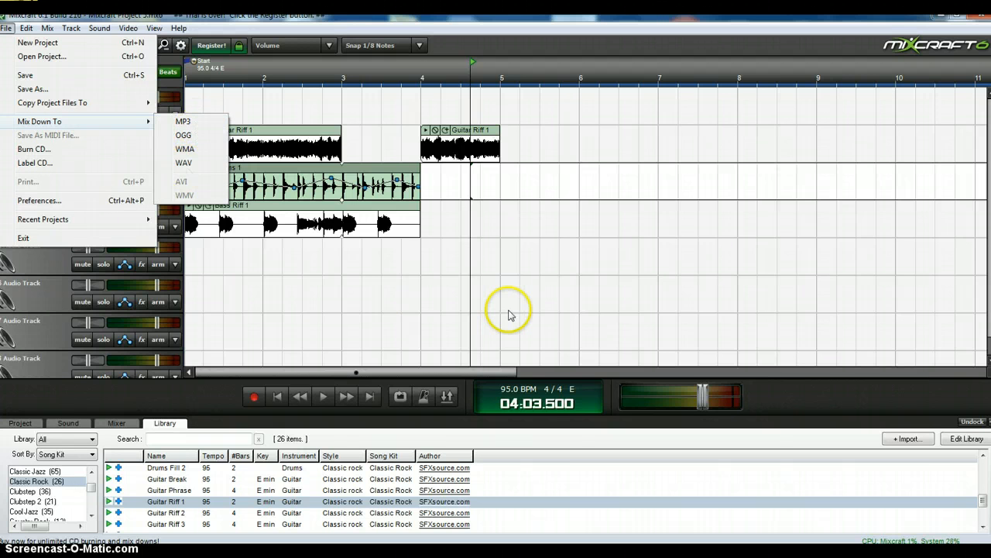